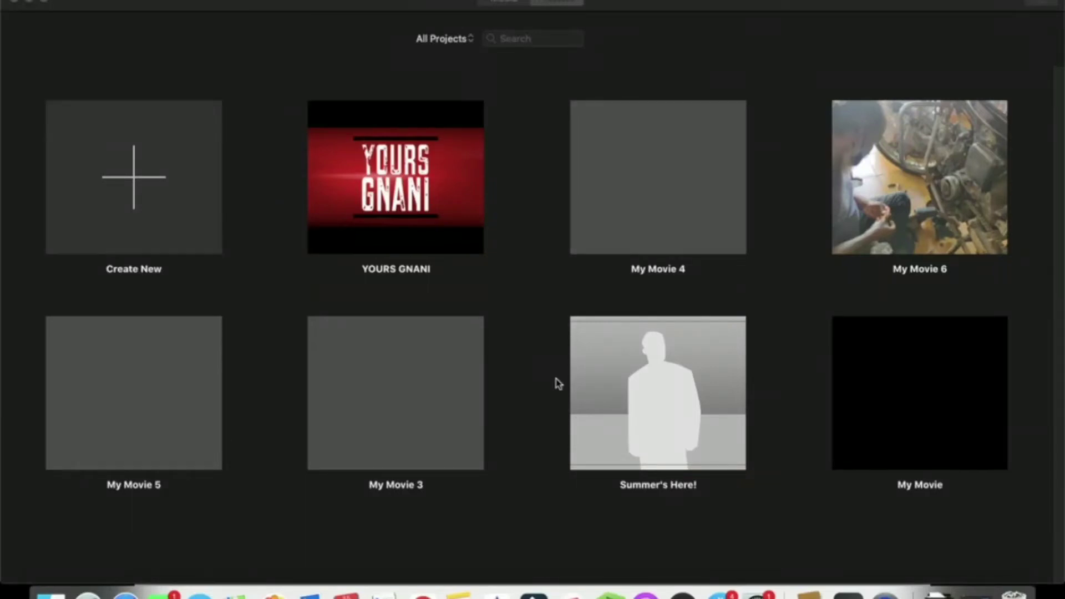
mouse_move(298, 229)
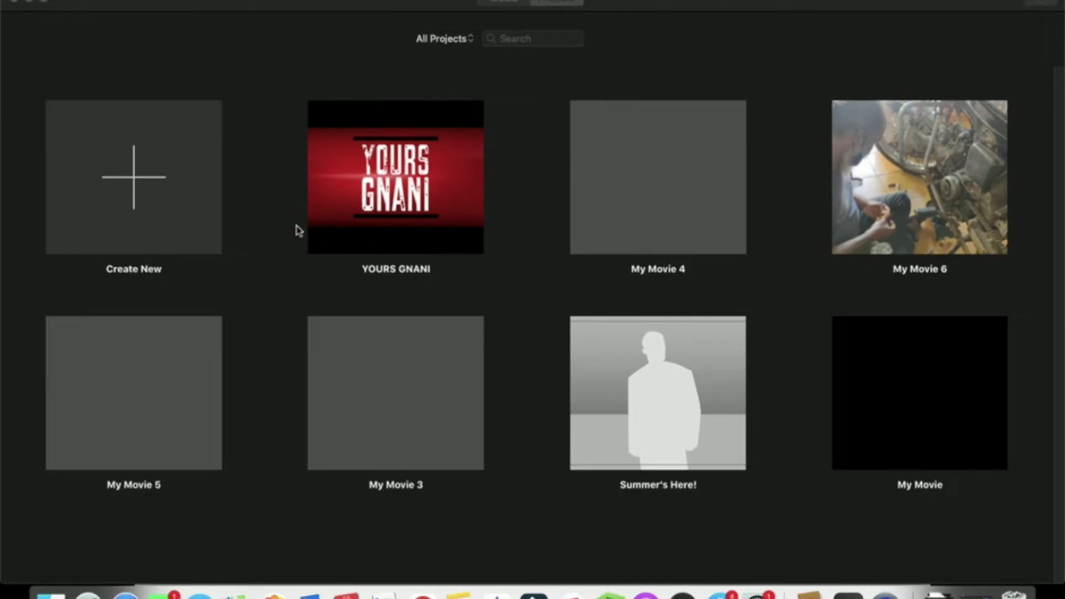
mouse_move(127, 218)
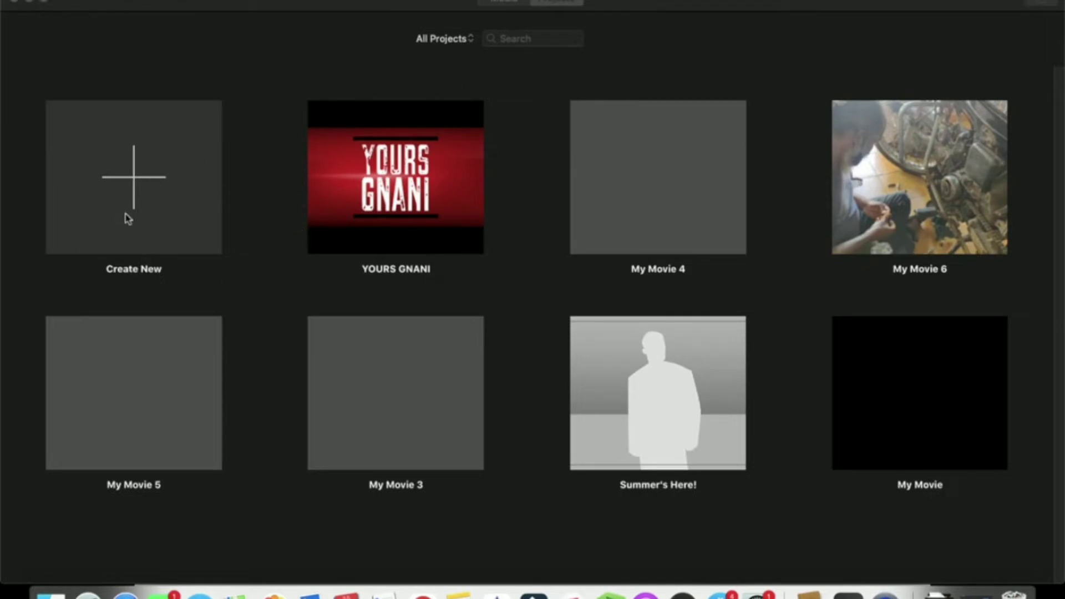
mouse_move(219, 221)
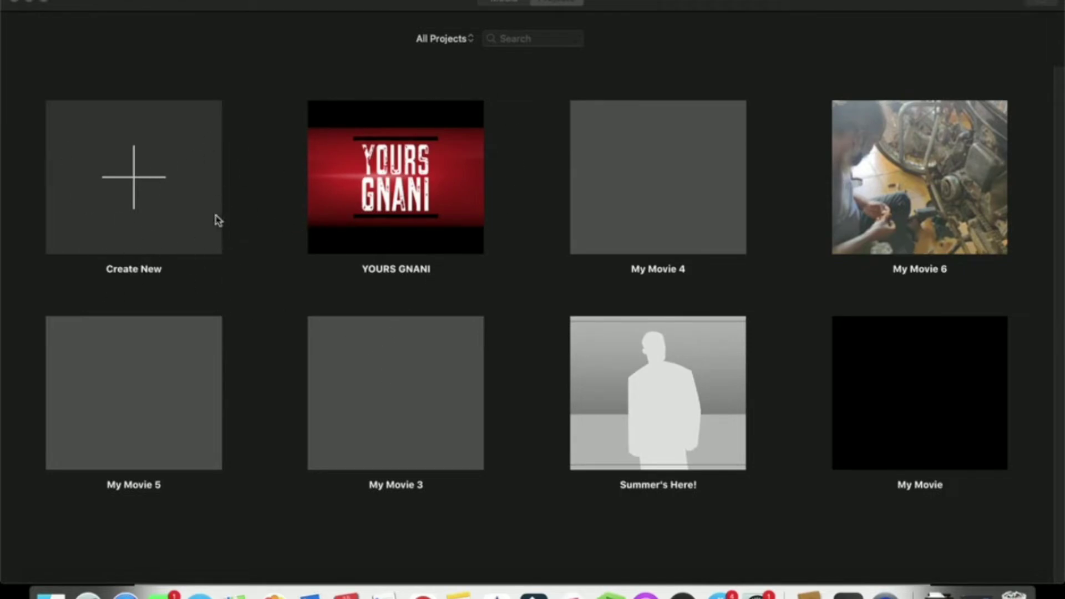
mouse_move(163, 325)
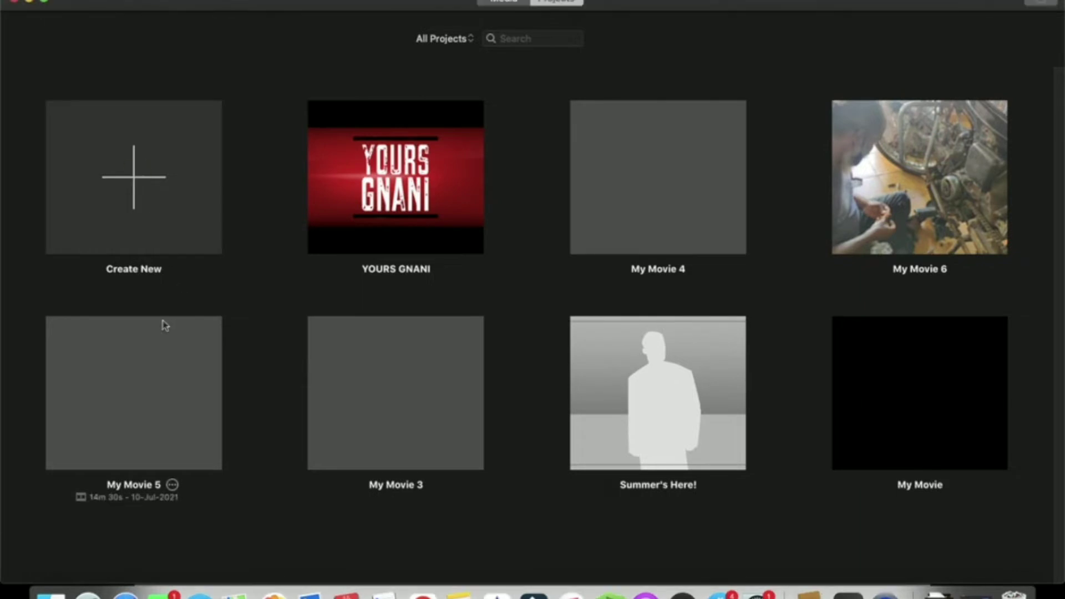
Start a new trailer project and browse the templates, keeping Action as the chosen template.
click(133, 176)
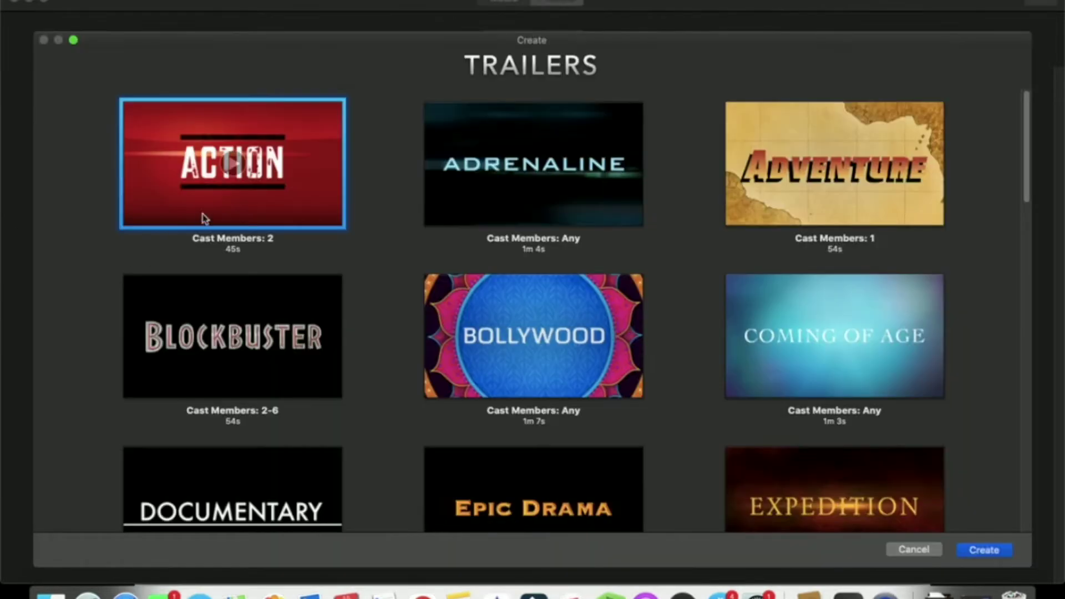
scroll(down, 3)
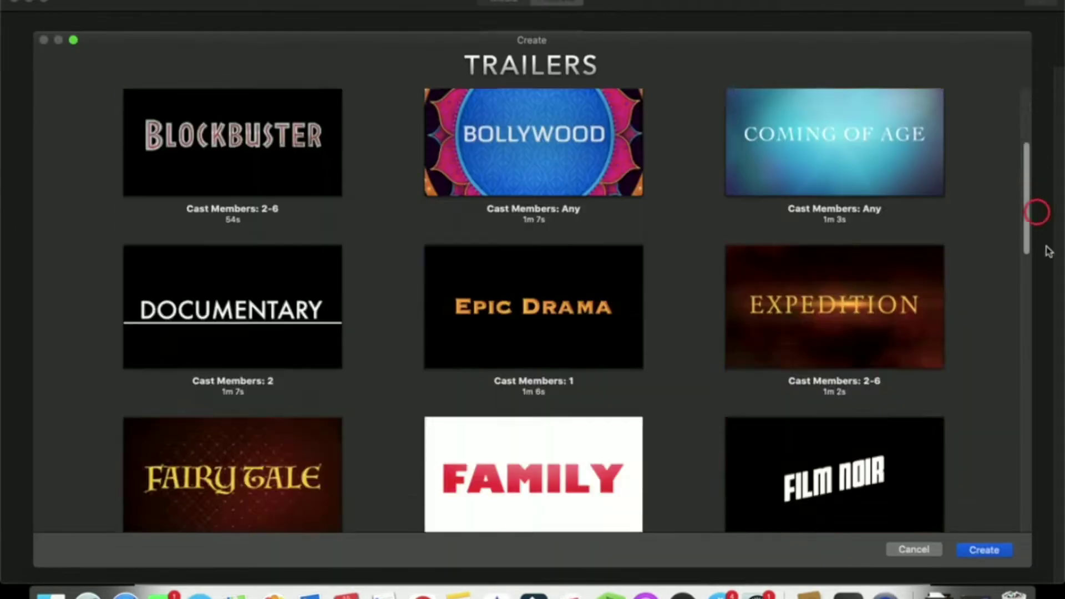
scroll(up, 3)
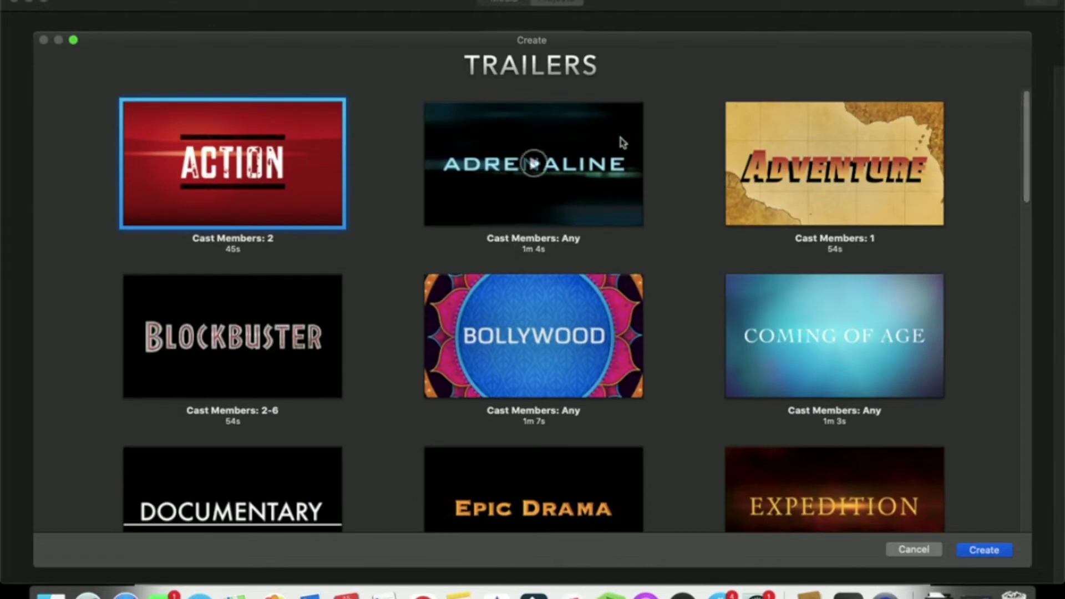
mouse_move(308, 140)
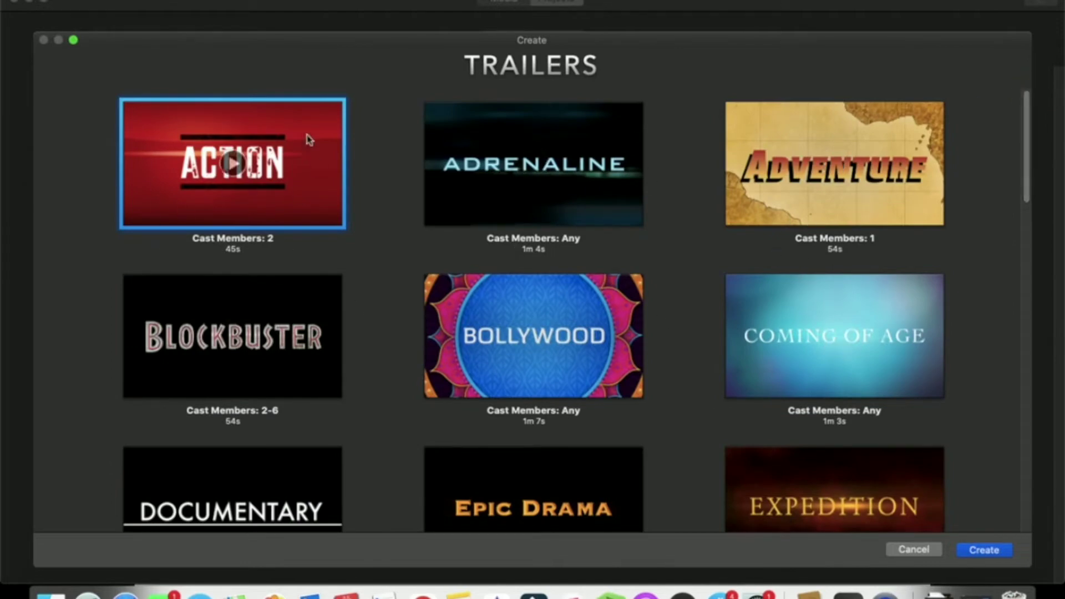
mouse_move(380, 150)
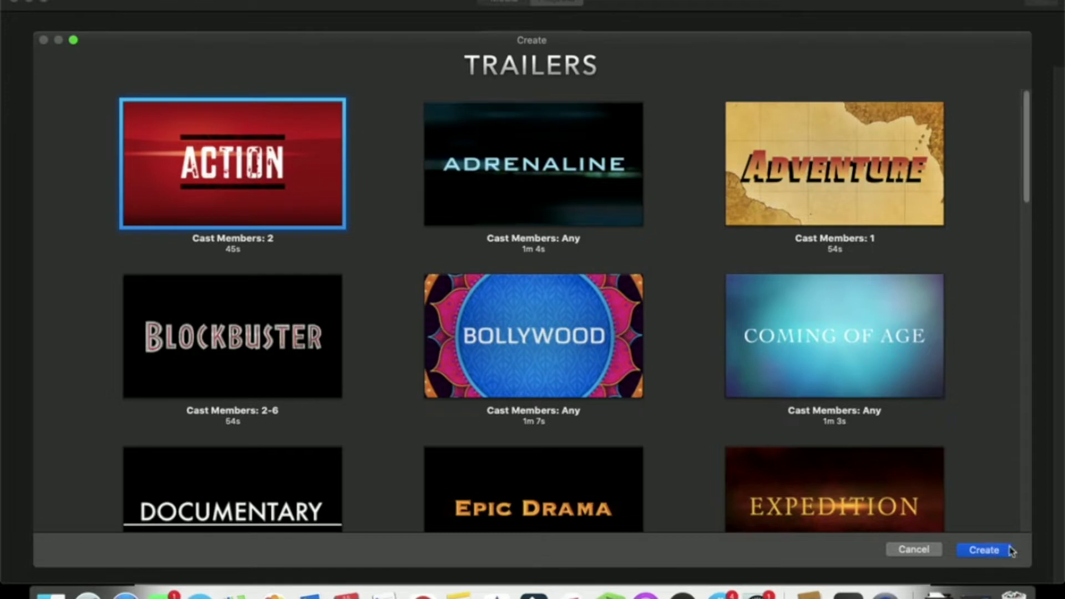
Create the Action trailer and retitle the movie name fields to YOURS and GNANI.
click(983, 549)
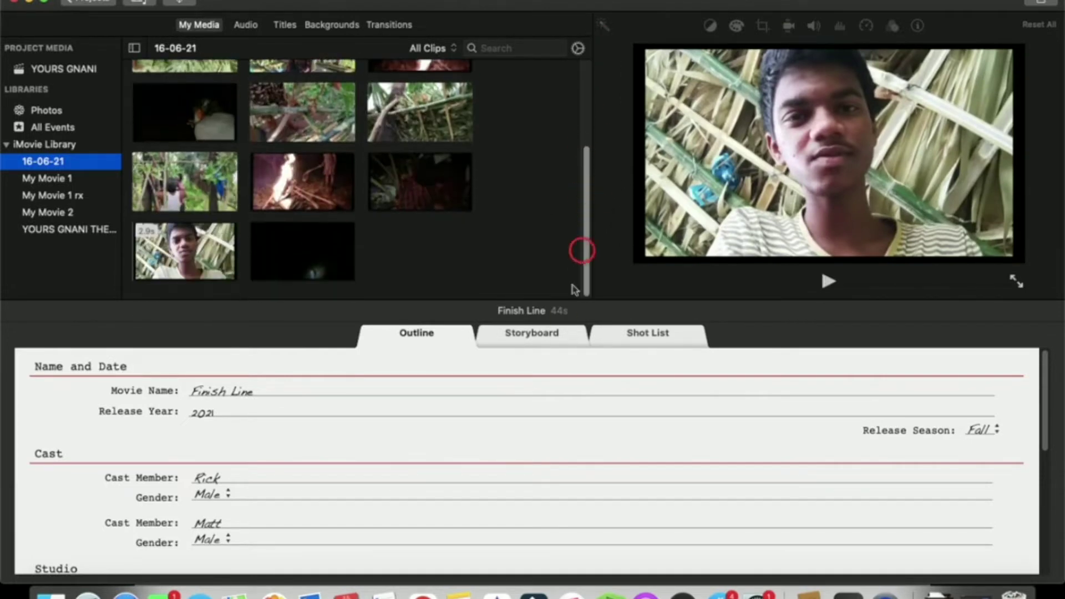
scroll(up, 3)
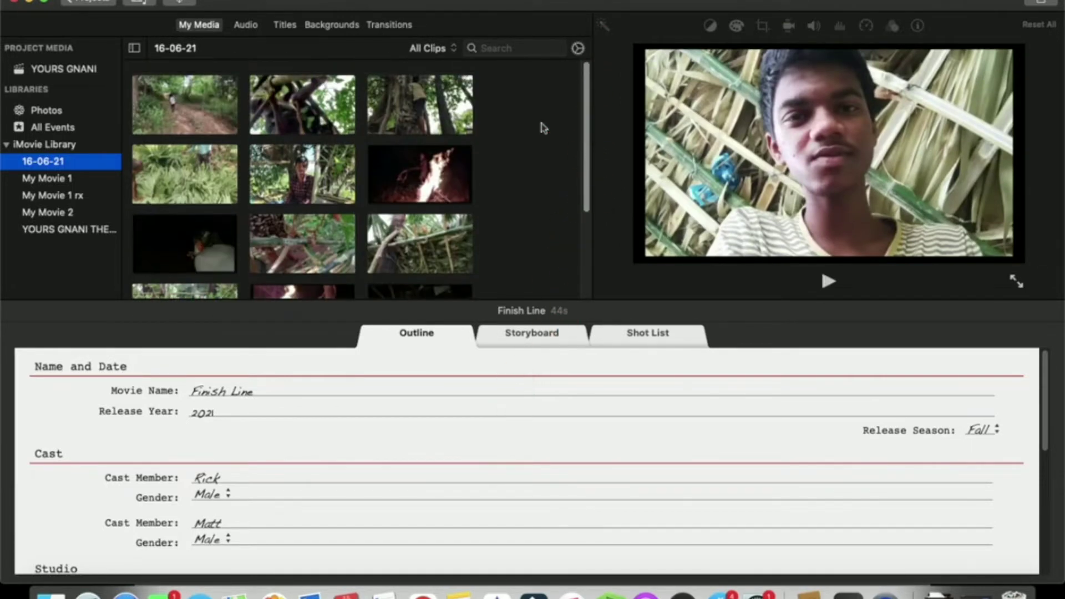
mouse_move(586, 115)
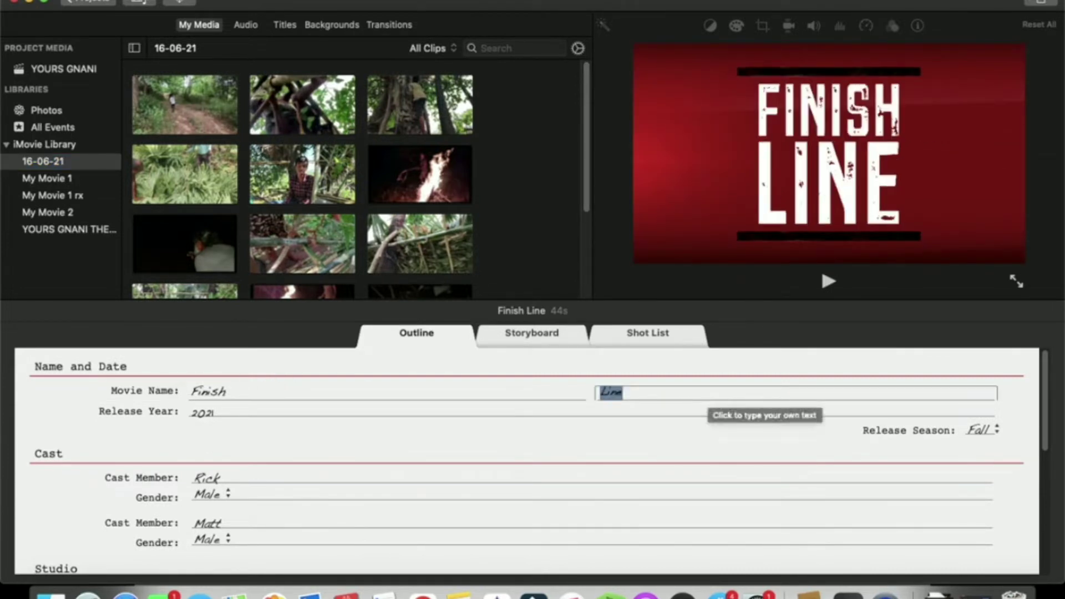
text(GN)
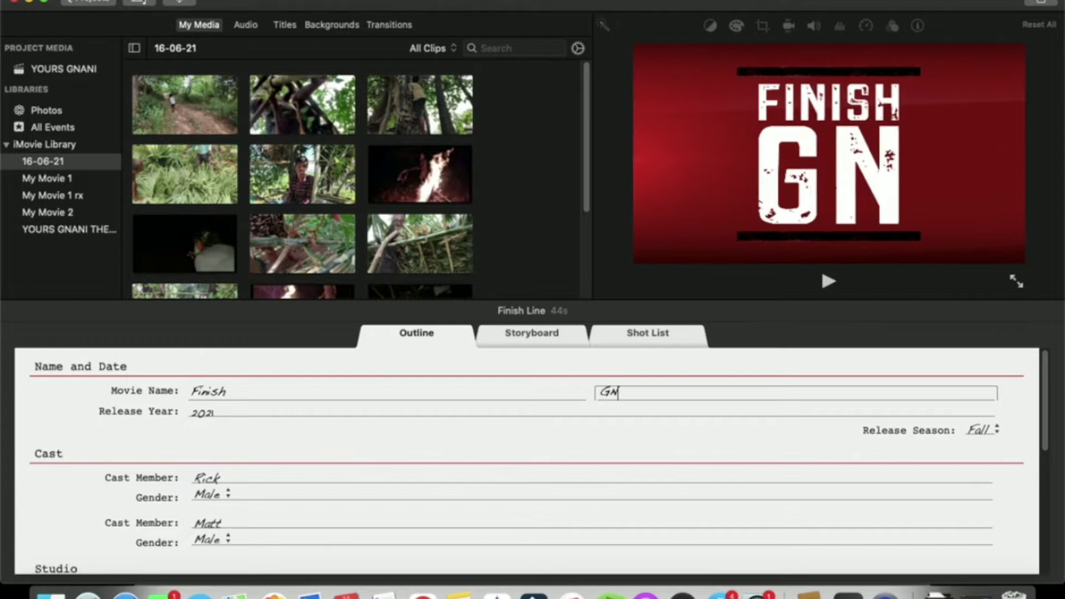
text(NAI)
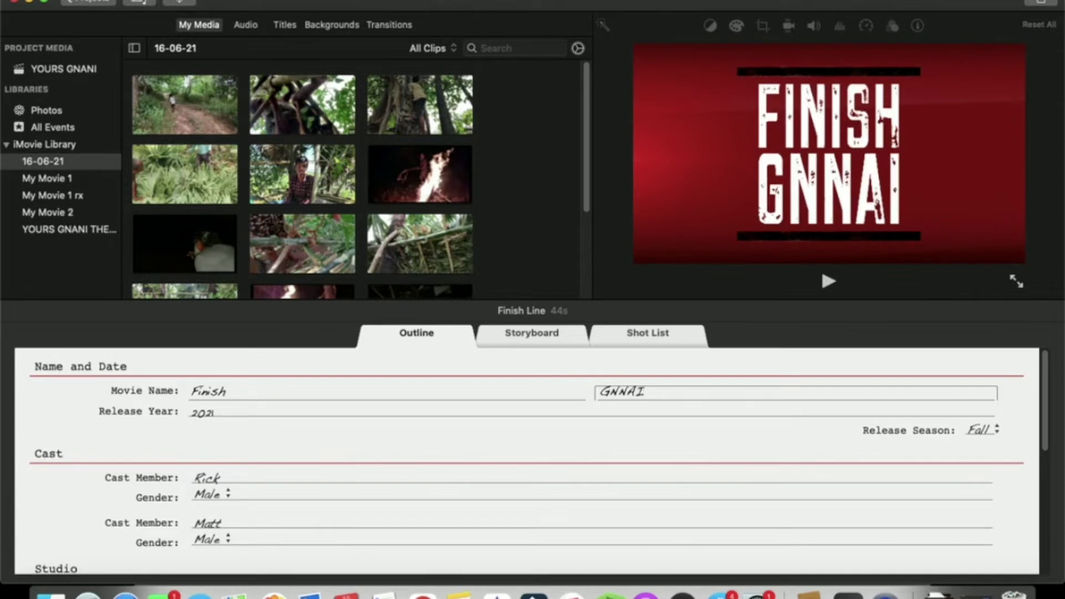
text(GNANI)
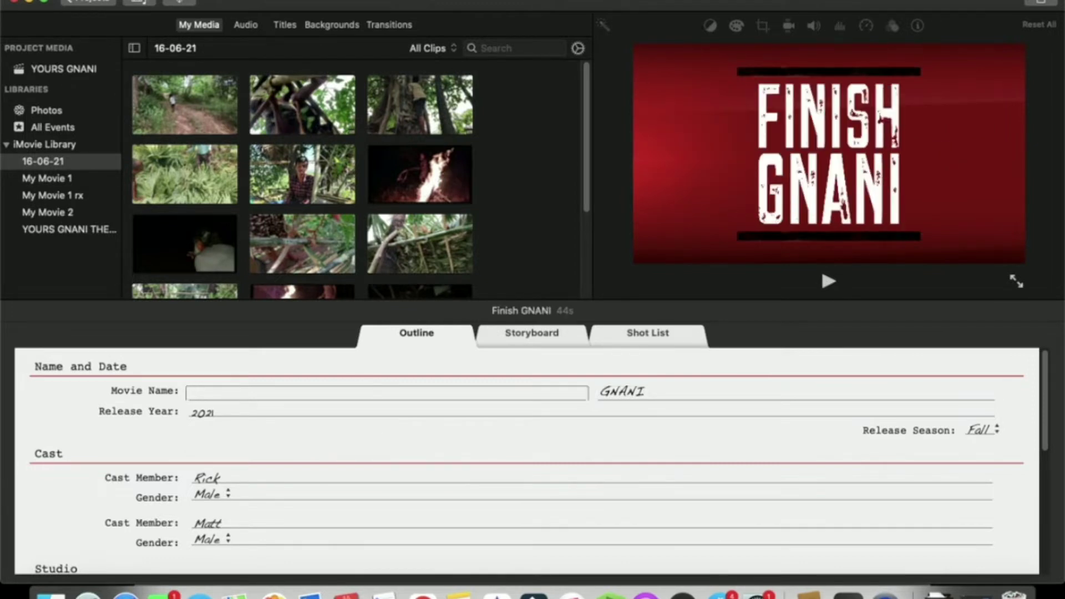
text(YOURS)
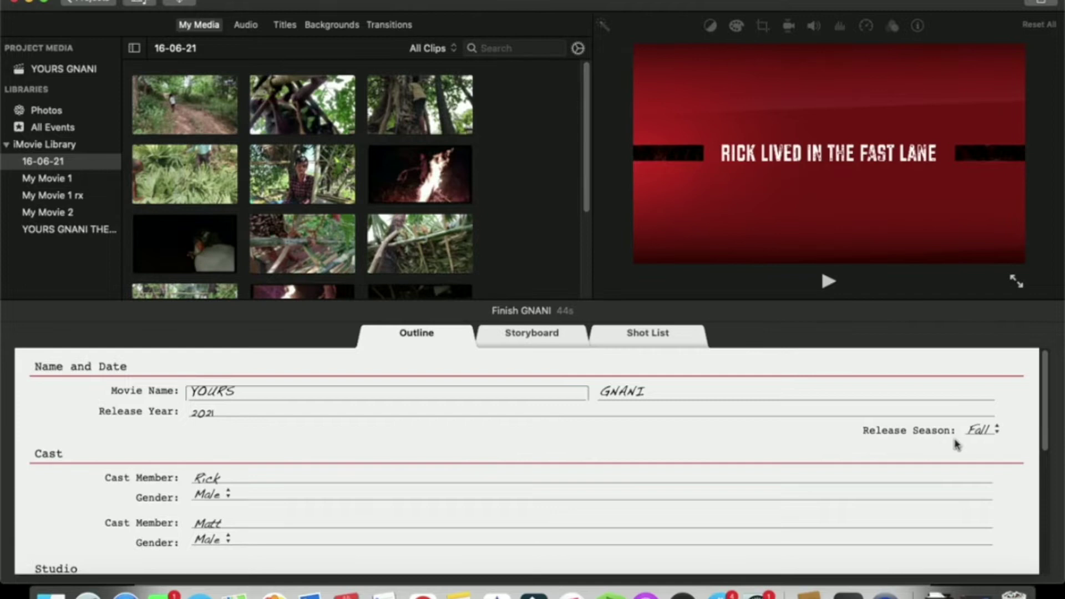
Set the trailer's release season to Summer.
click(981, 430)
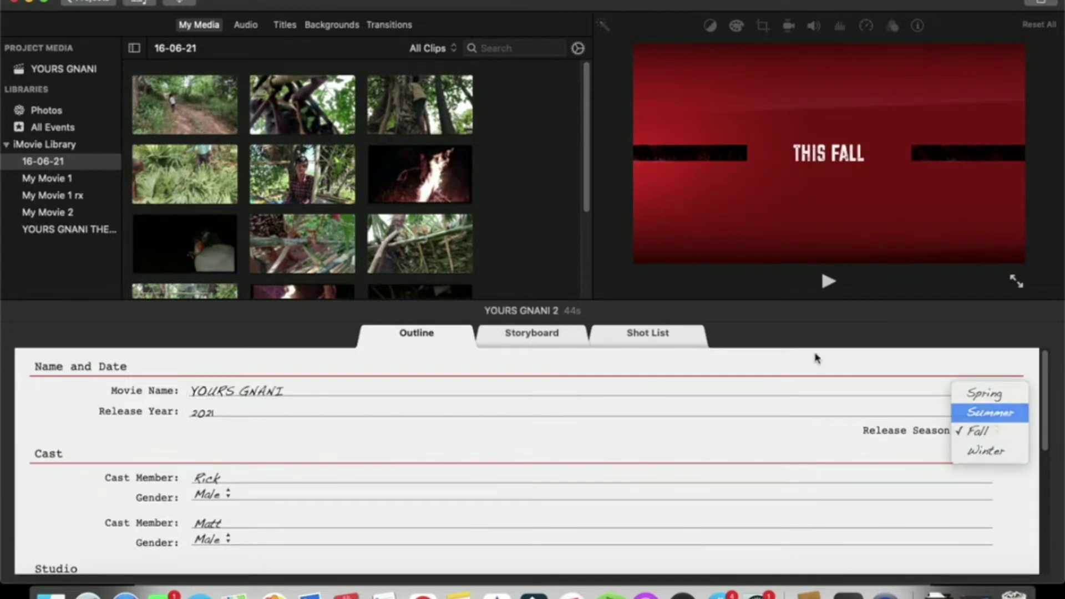
click(989, 412)
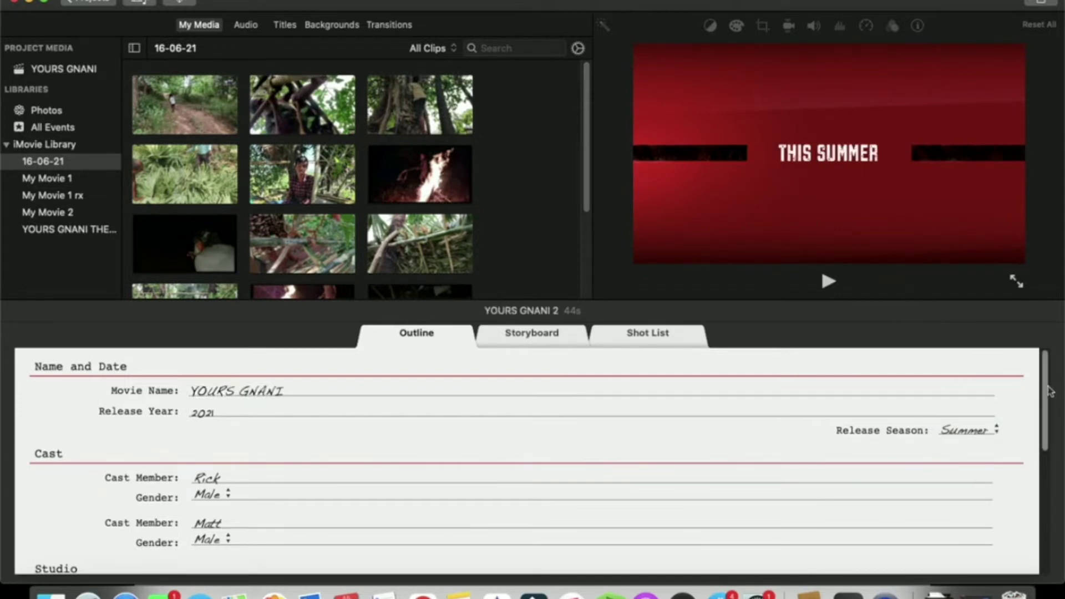
scroll(down, 3)
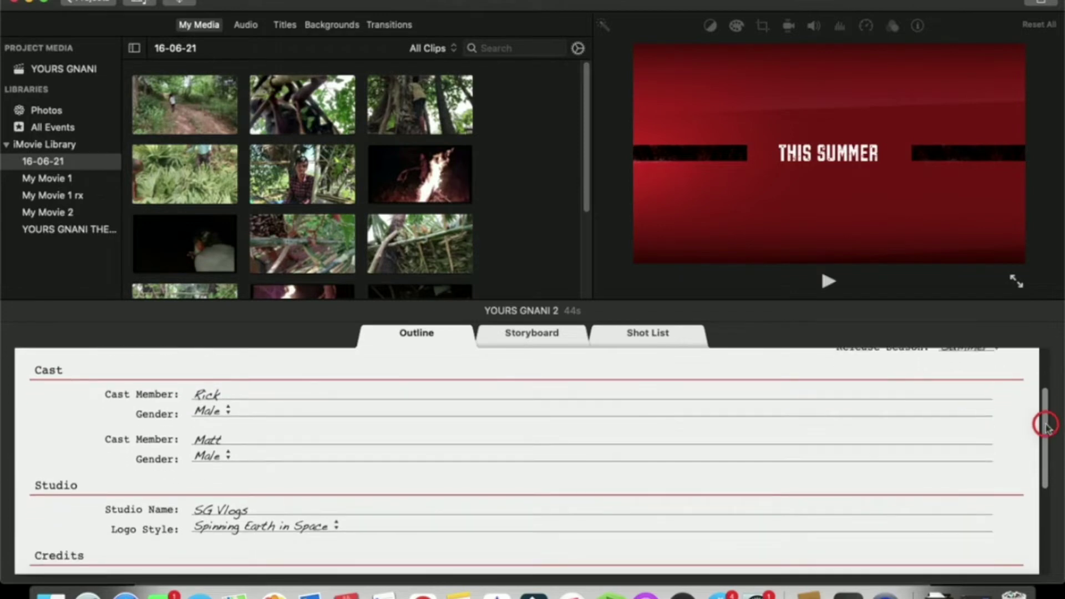
Rename cast members Rick and Matt to GNANI and BALAJI and switch the logo style to Galaxy.
double_click(207, 391)
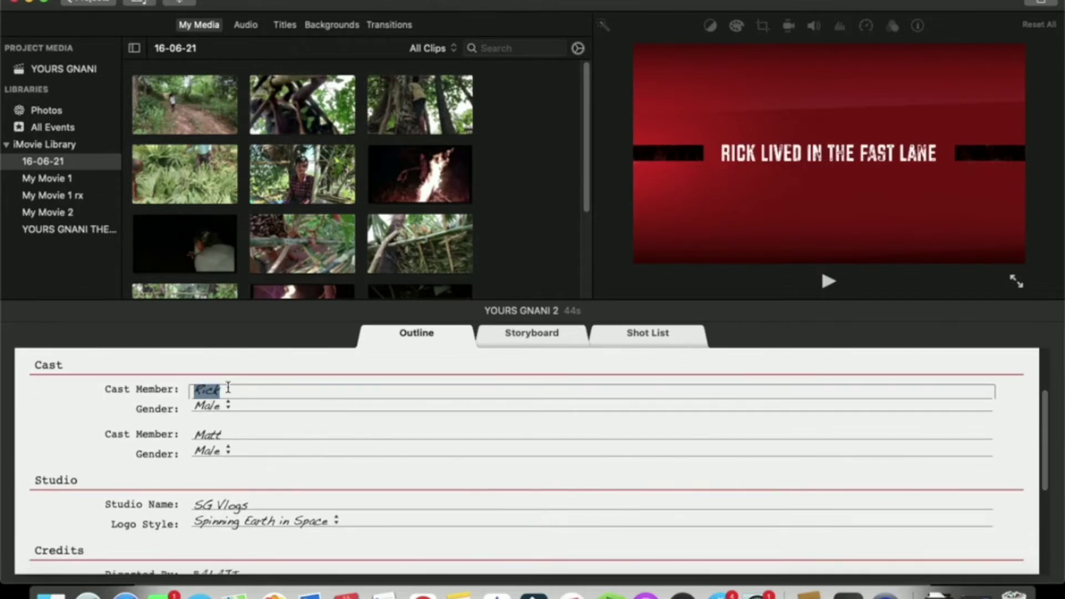
text(GNANI)
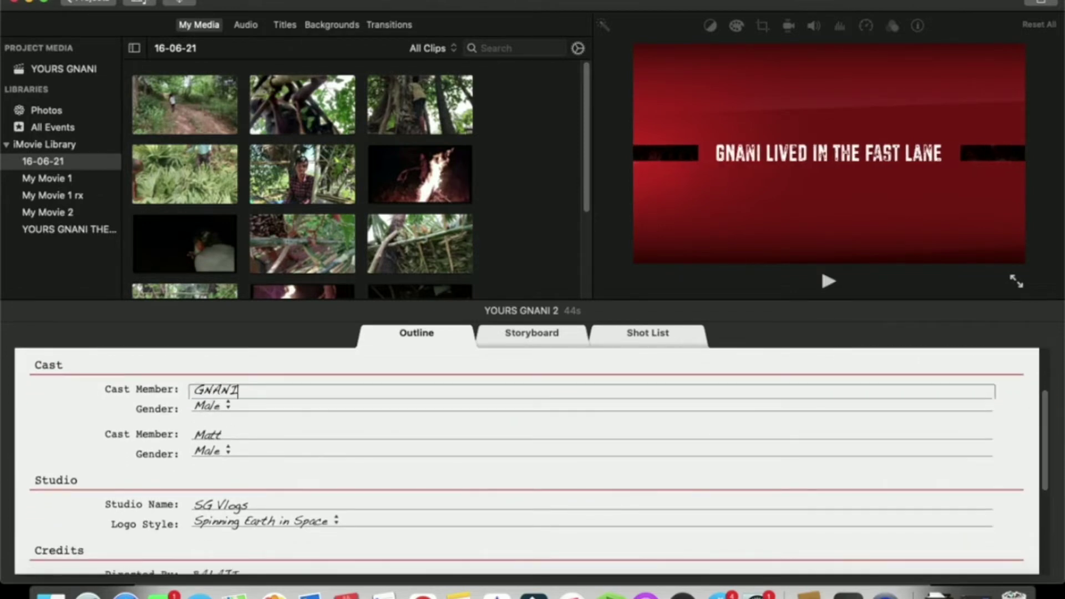
double_click(207, 434)
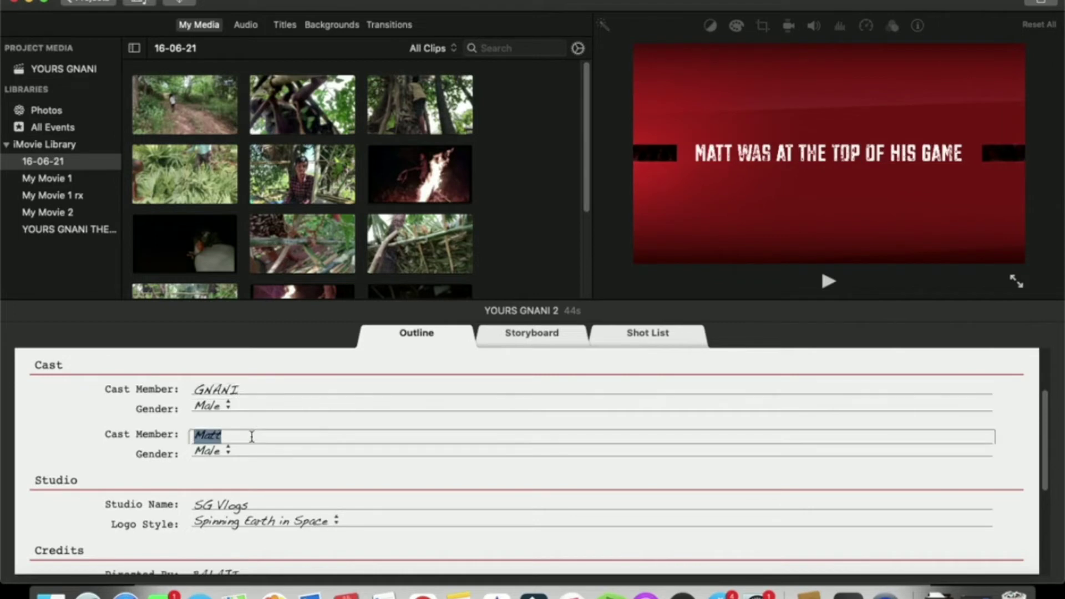
text(BALAJI)
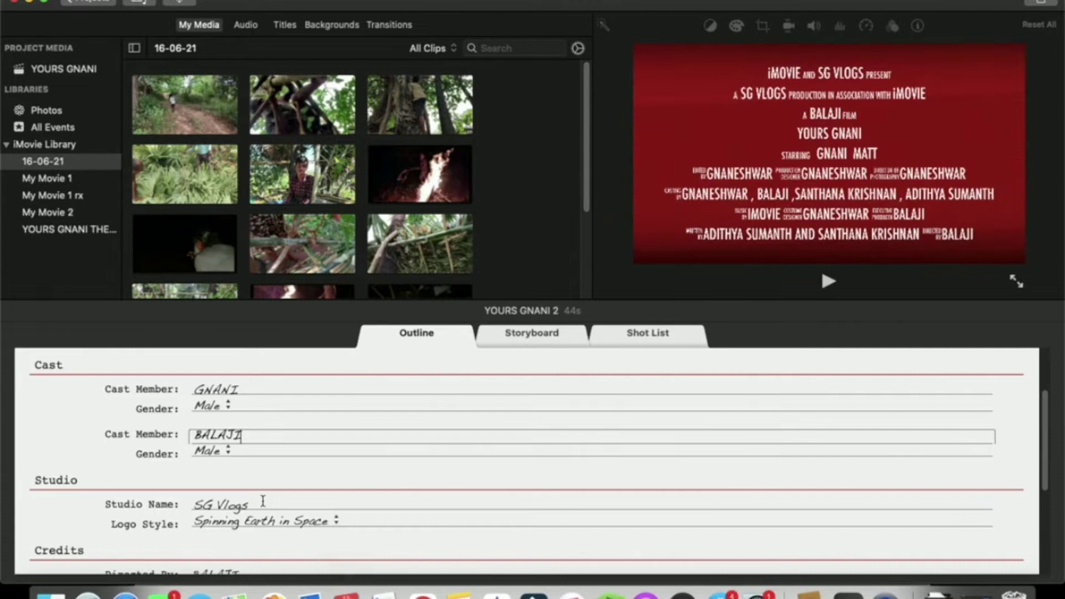
click(264, 521)
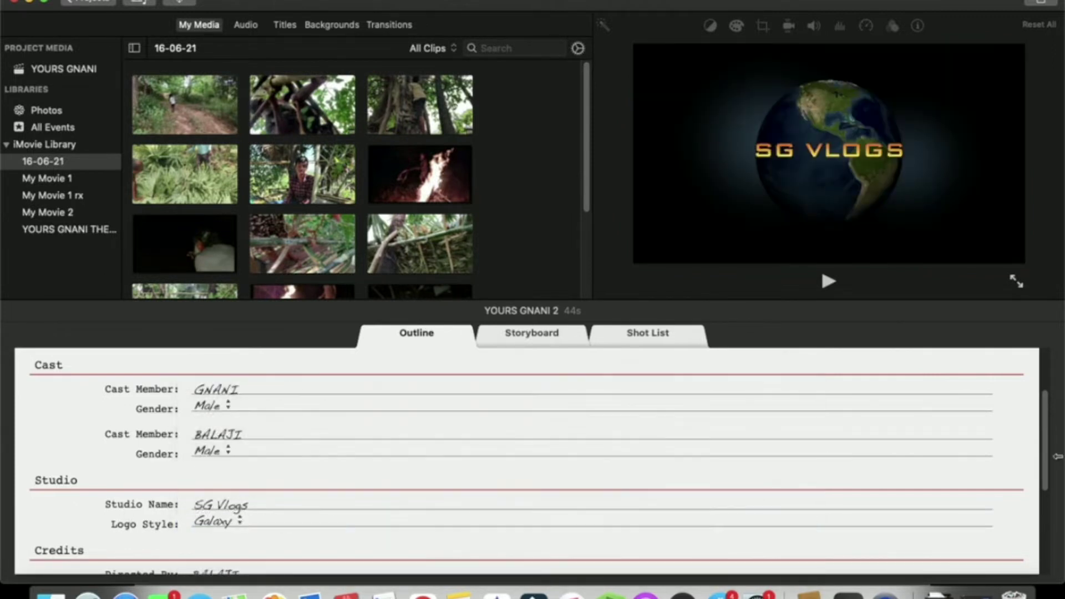
Fill the trailer's Executive Producer credit with BALAJI.
scroll(down, 3)
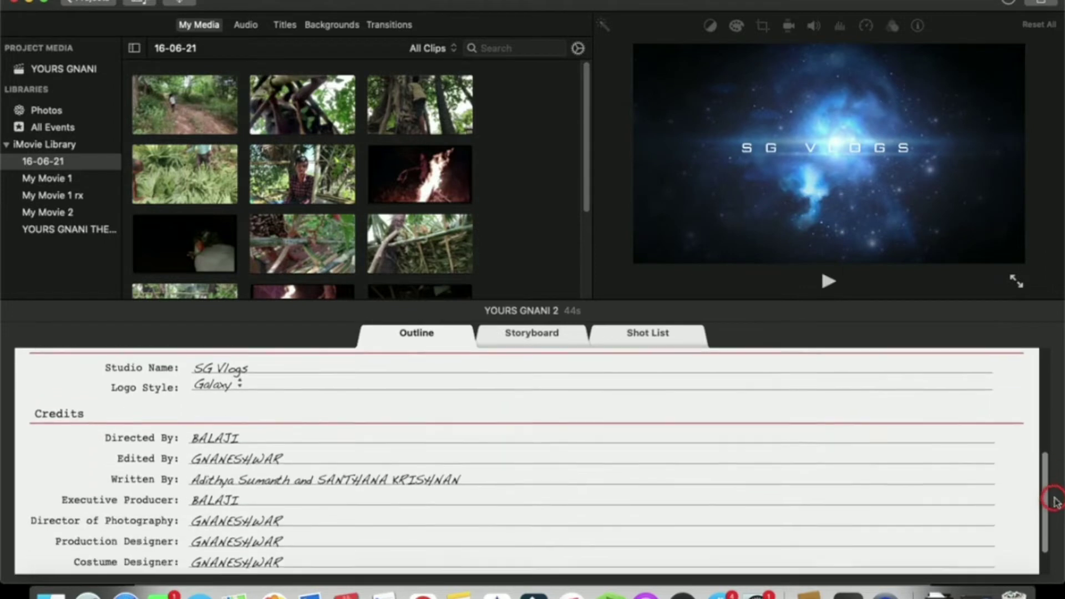
scroll(down, 3)
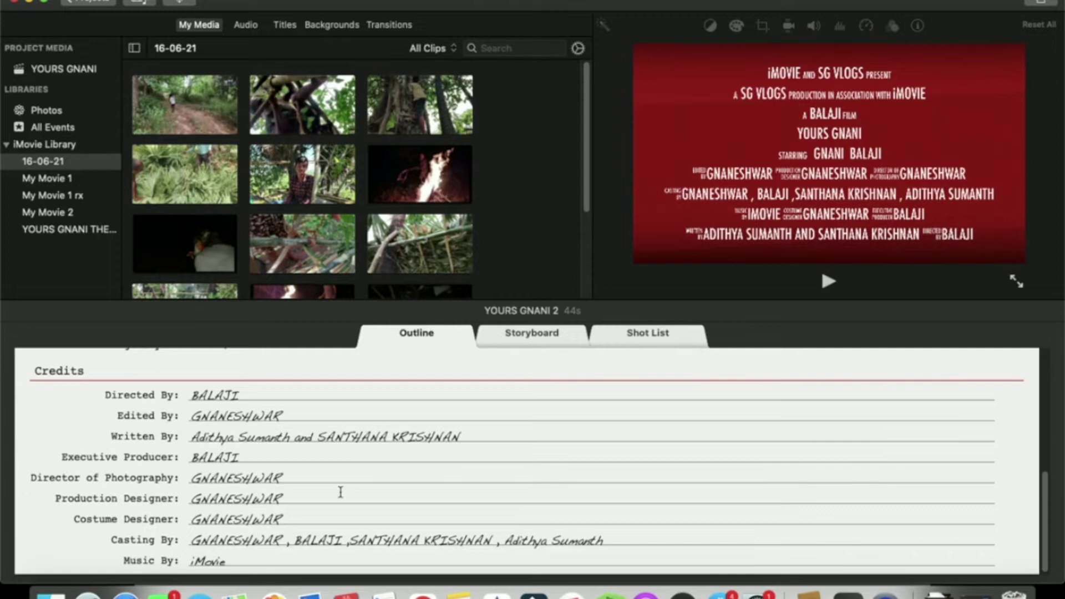
double_click(213, 457)
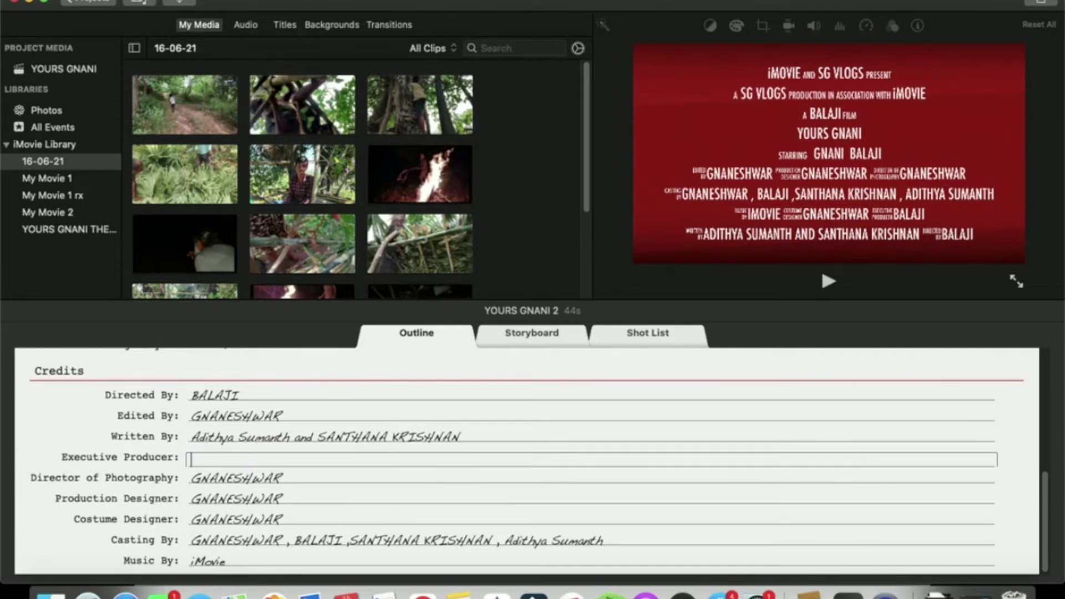
text(BALJI)
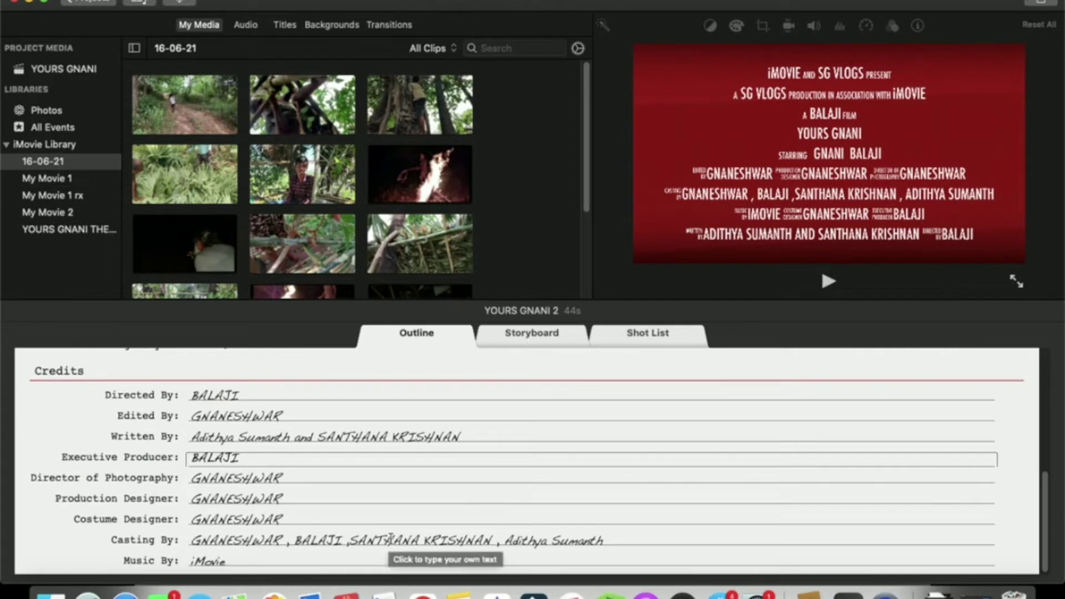
mouse_move(124, 552)
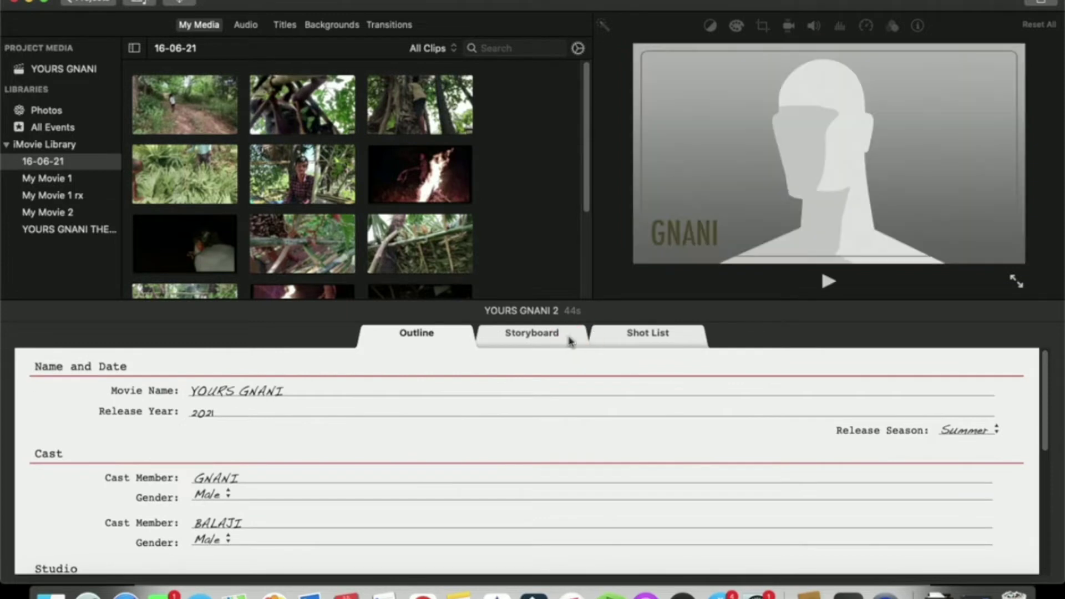
Switch to the trailer storyboard and preview it from the opening title.
click(532, 333)
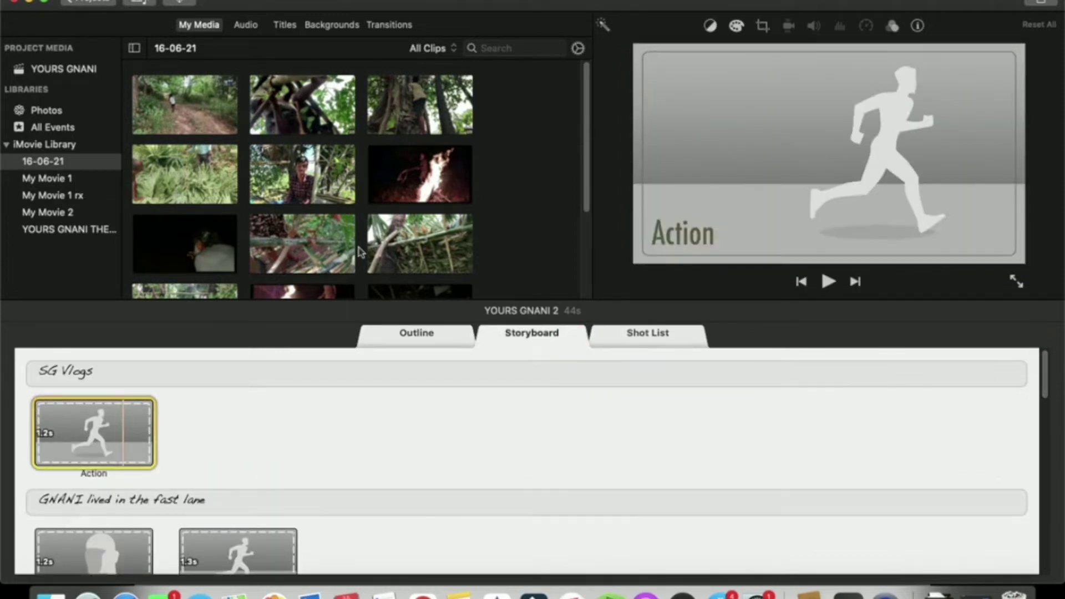
mouse_move(310, 465)
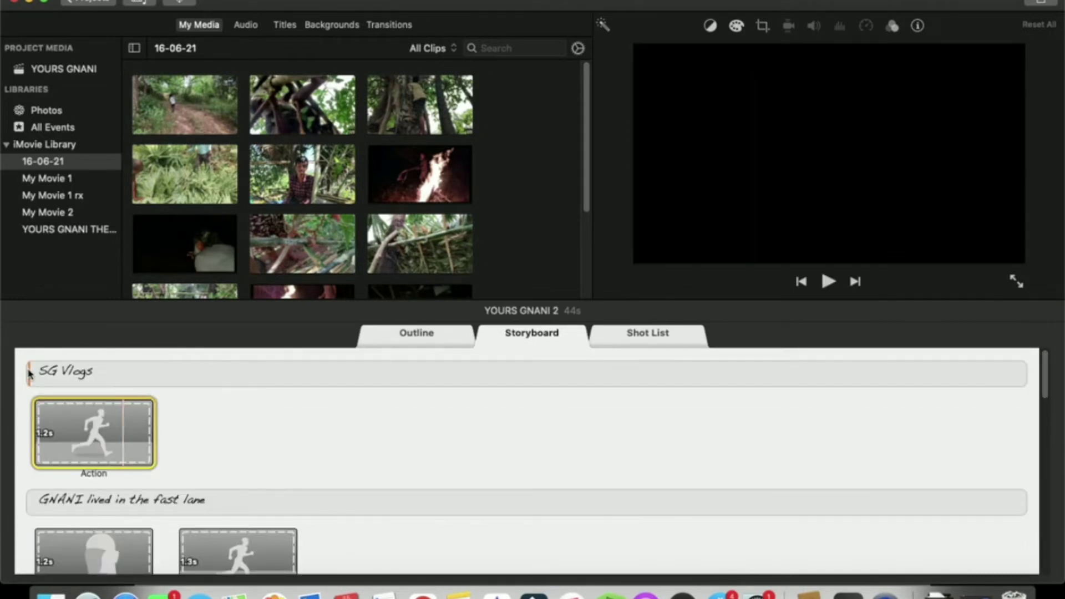
click(828, 281)
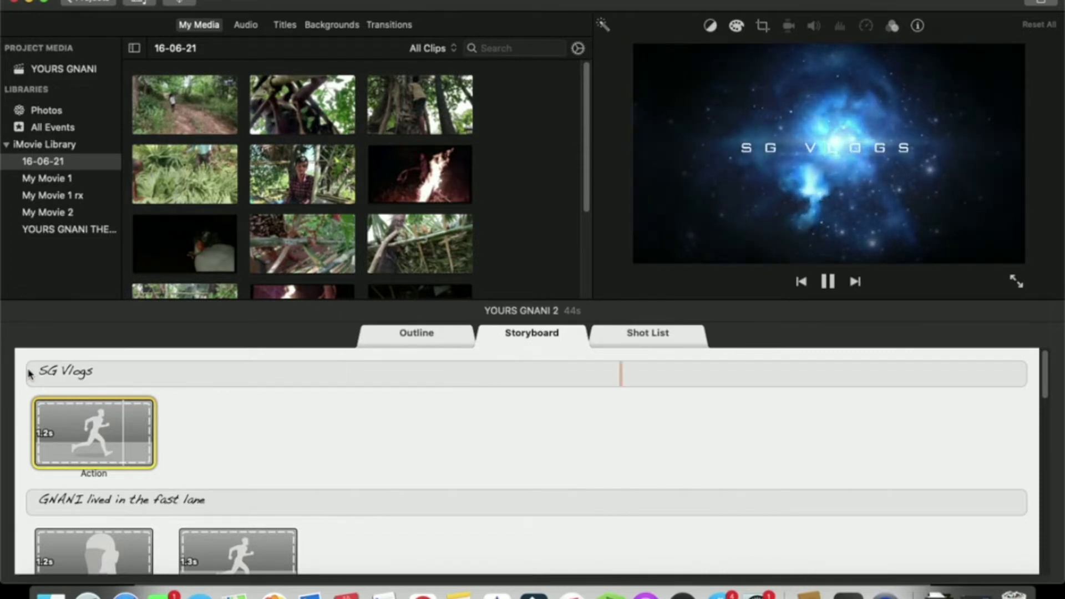
click(93, 435)
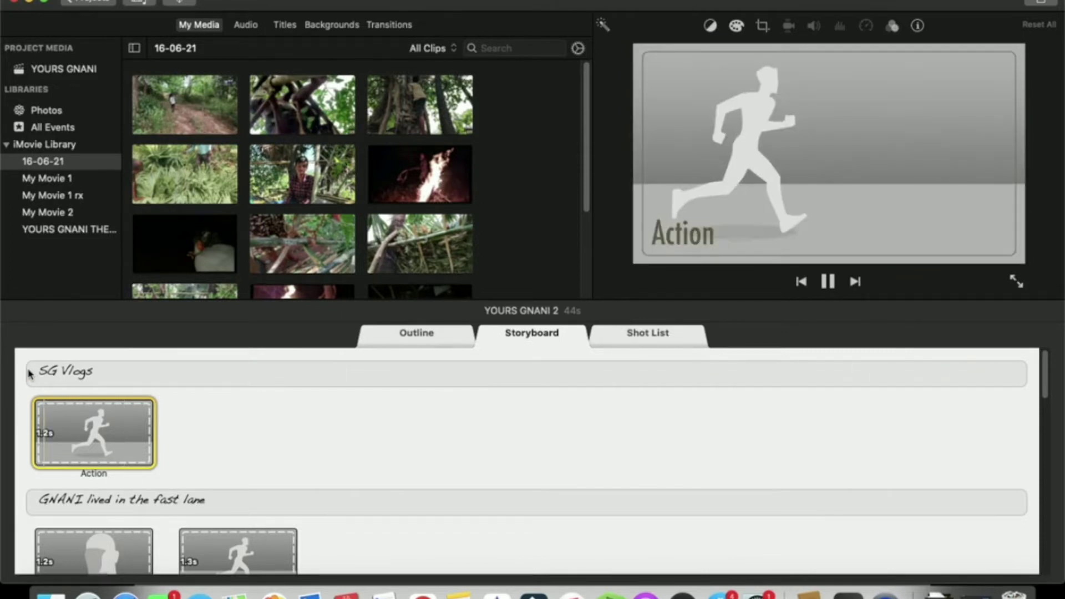
click(827, 281)
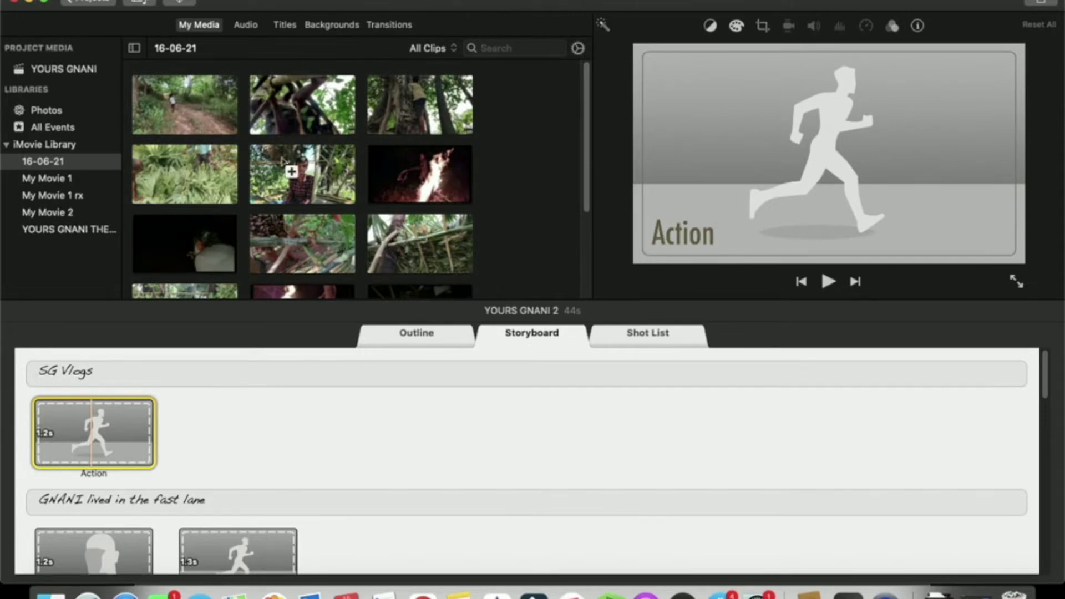
Fill the opening Action shot with the forest-path clip and preview the opening shots.
scroll(down, 3)
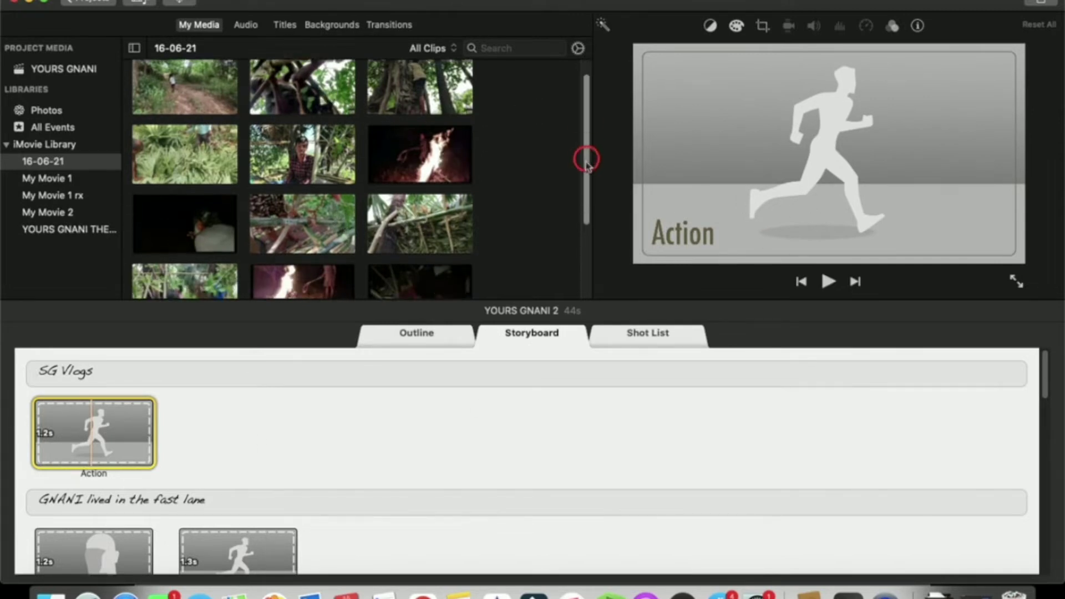
scroll(down, 3)
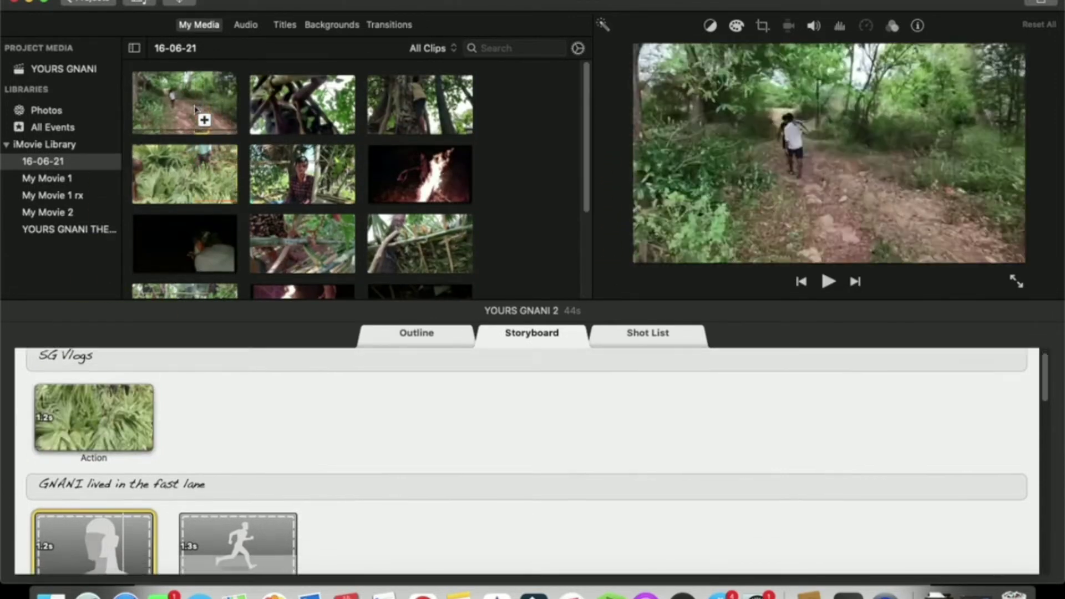
click(238, 395)
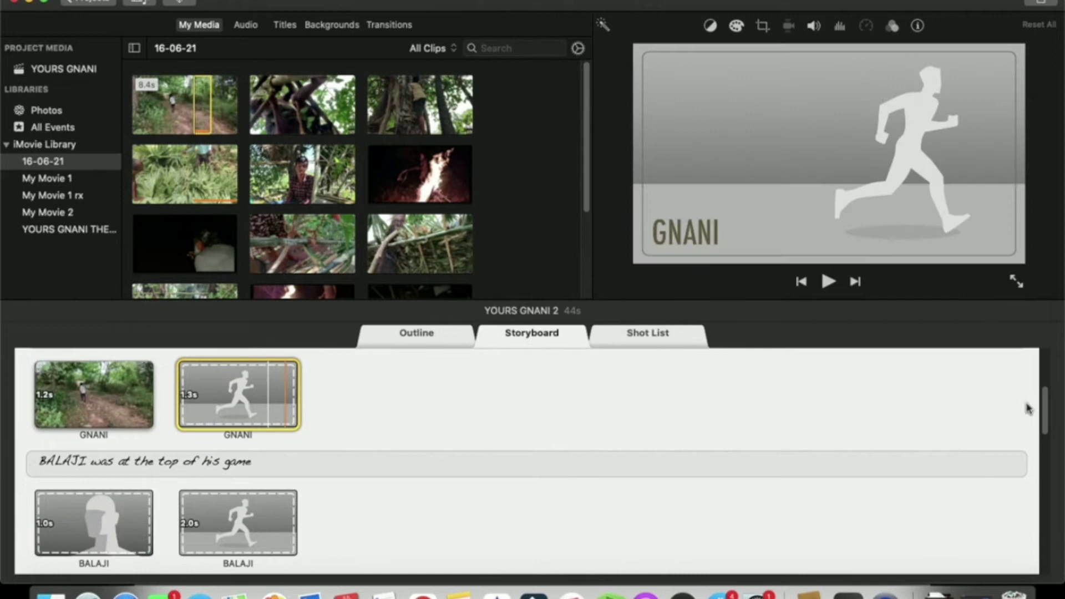
scroll(up, 3)
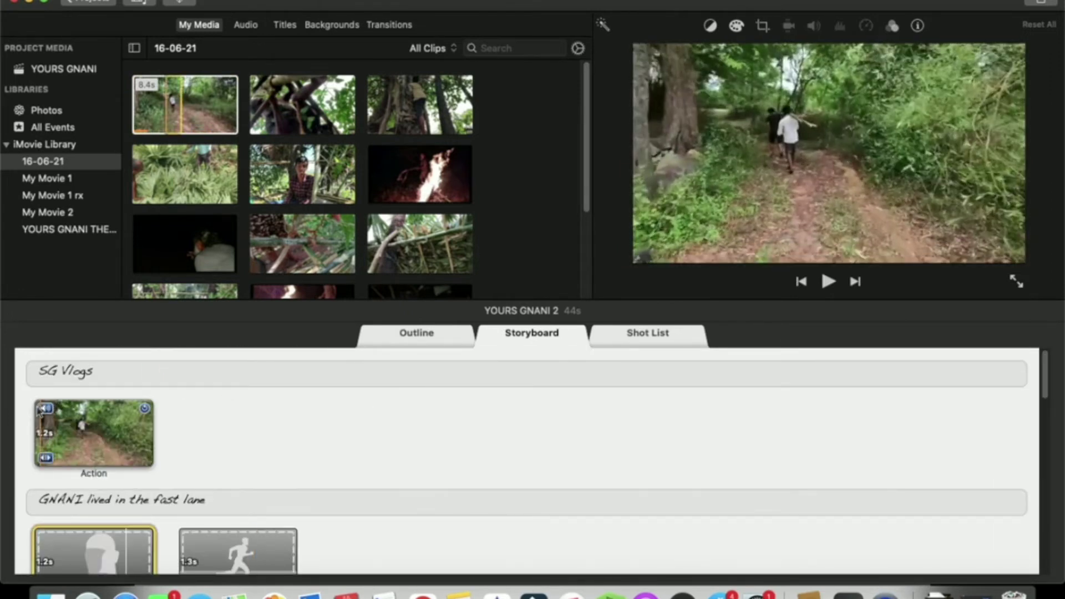
click(827, 281)
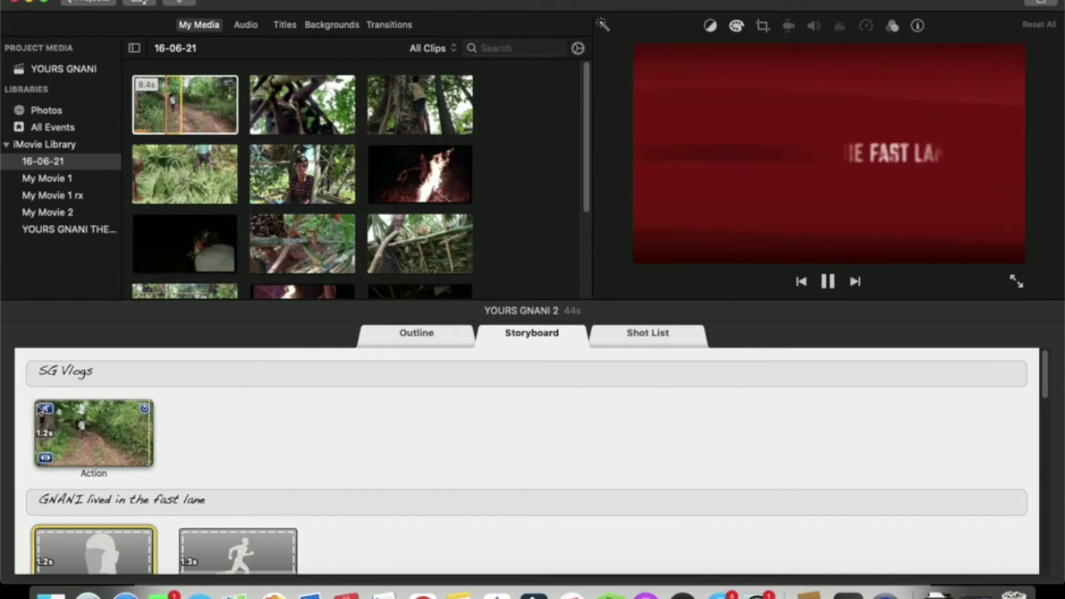
click(828, 281)
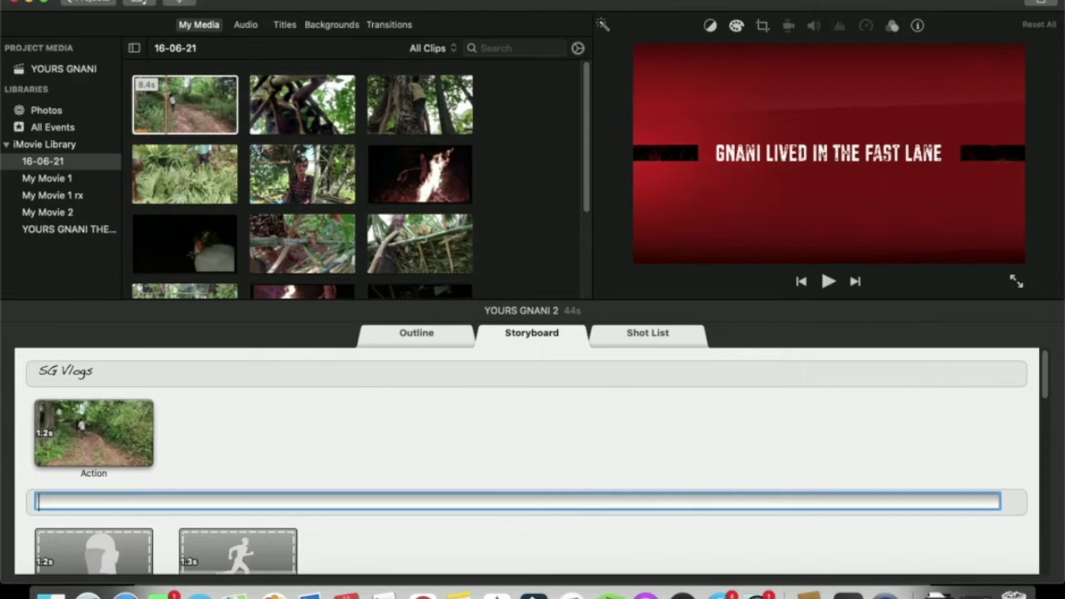
Rewrite the fast-lane title card to read GNANI STARTED A YOUTUBE CHANNEL.
text(GNANI)
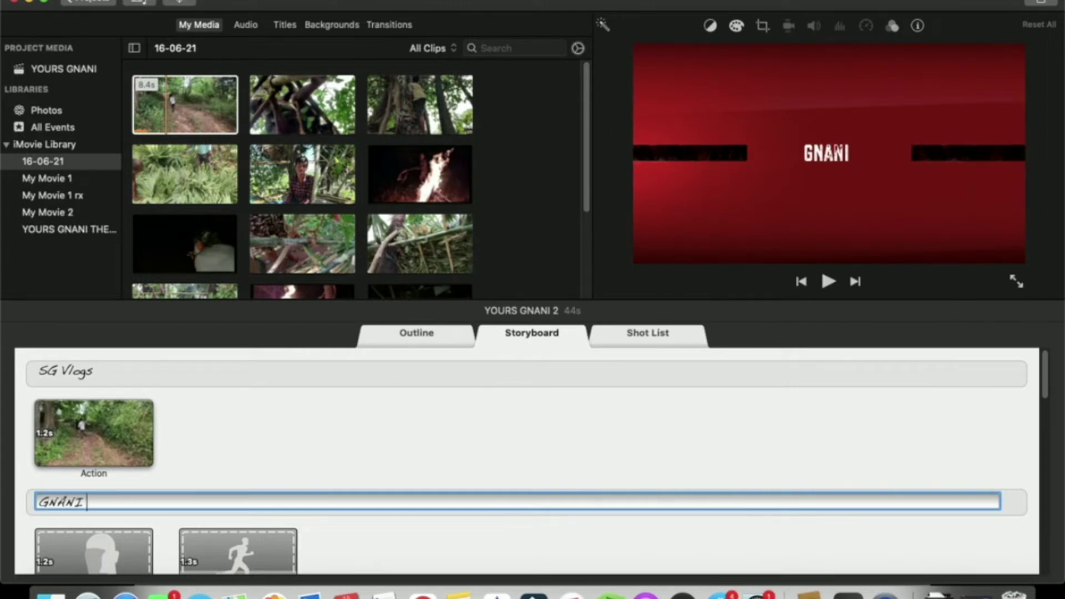
text(STARTED A)
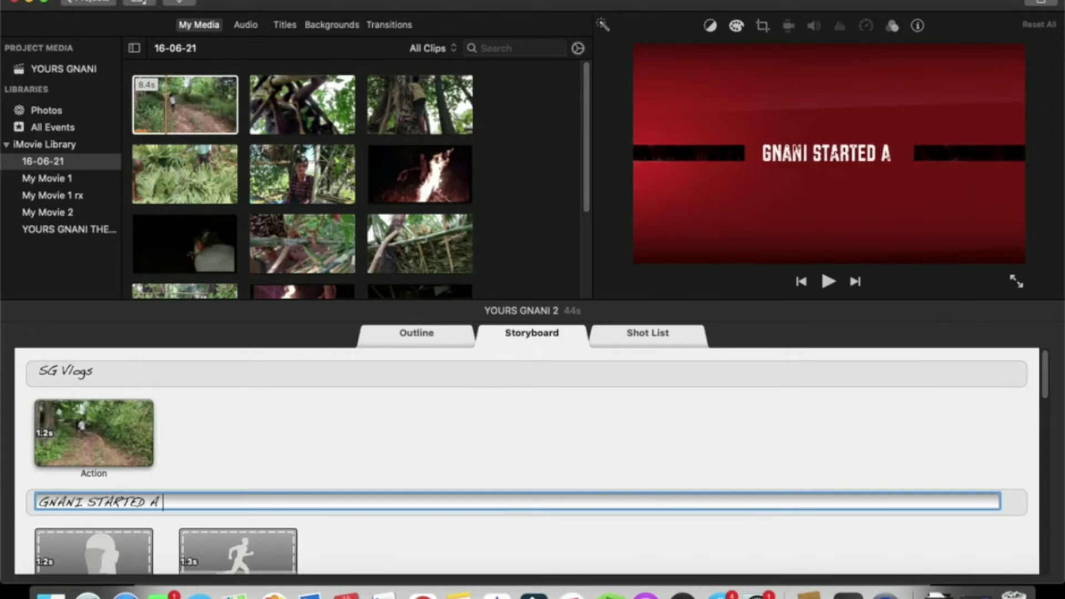
text(YOUTU)
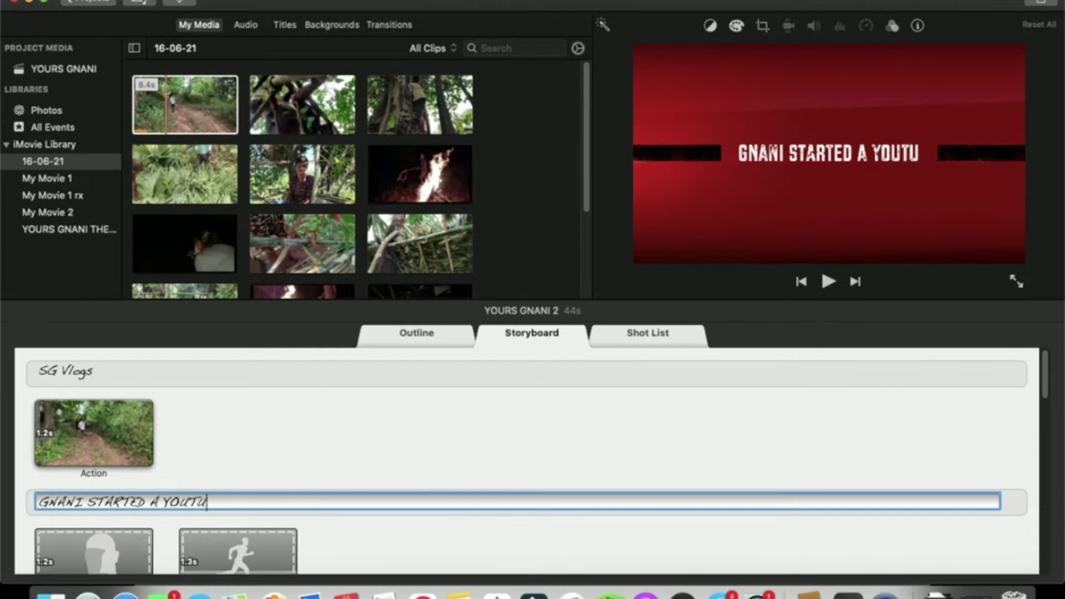
text(BE CHANN)
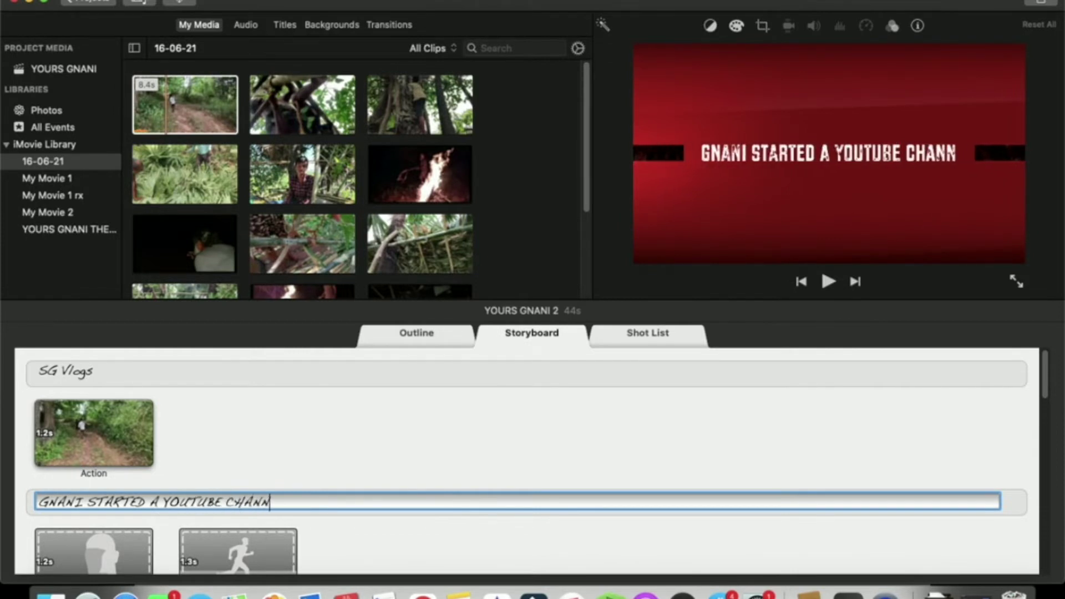
text(EL)
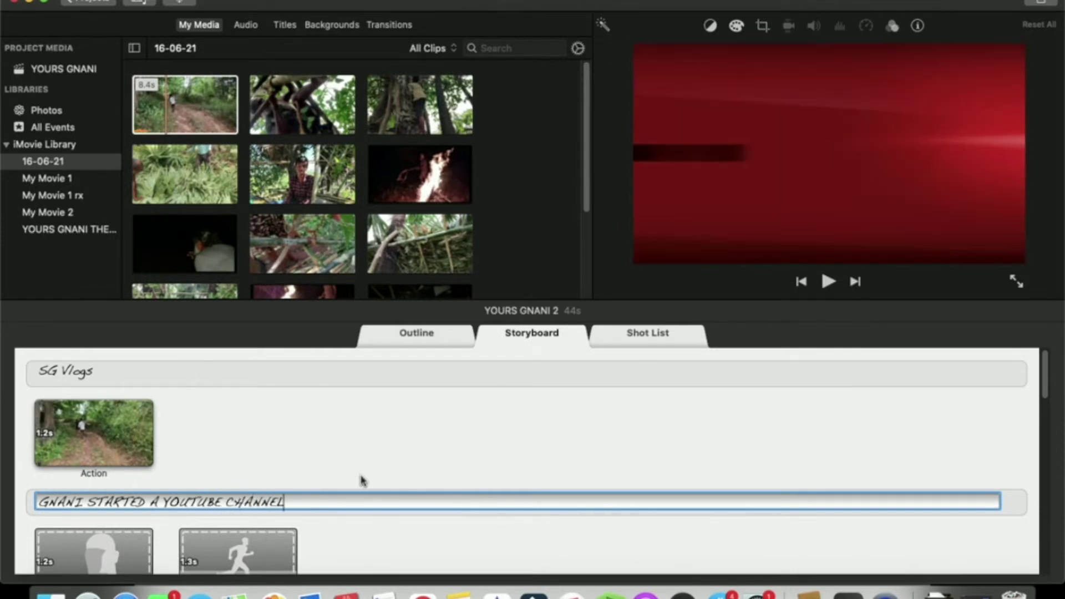
click(94, 491)
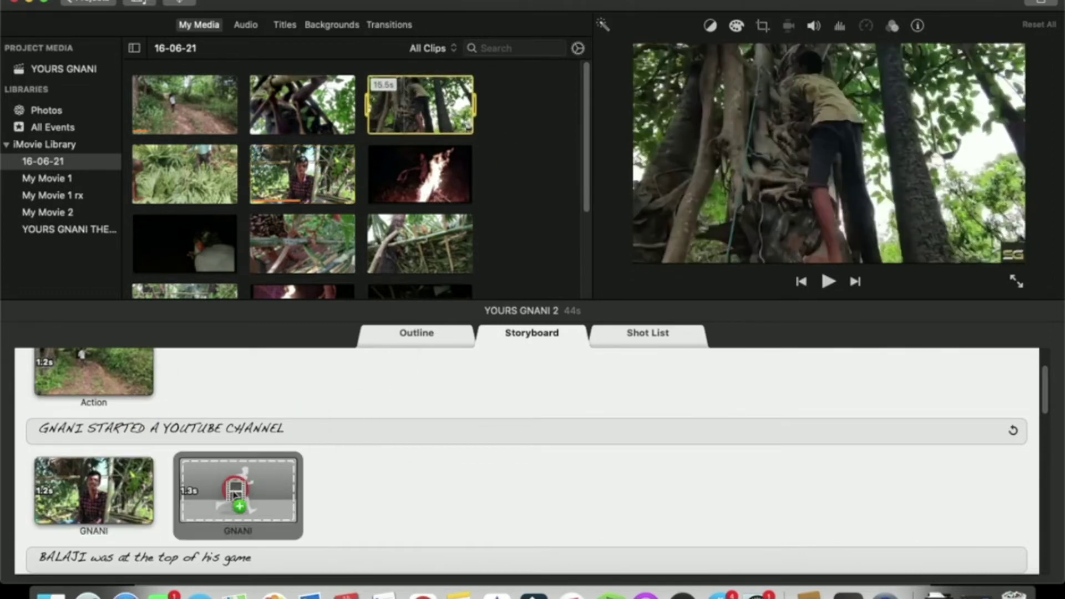
Fill the second GNANI shot with the tree-climbing clip.
click(828, 280)
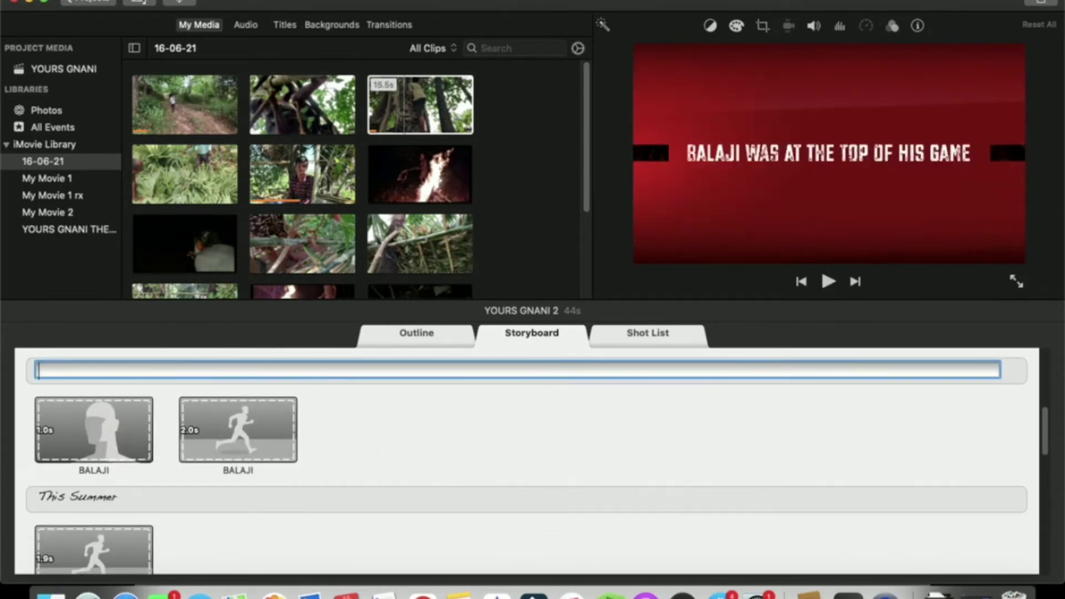
Rewrite the BALAJI title card to read HIS DAD SUPPORTED HIM.
text(HIS)
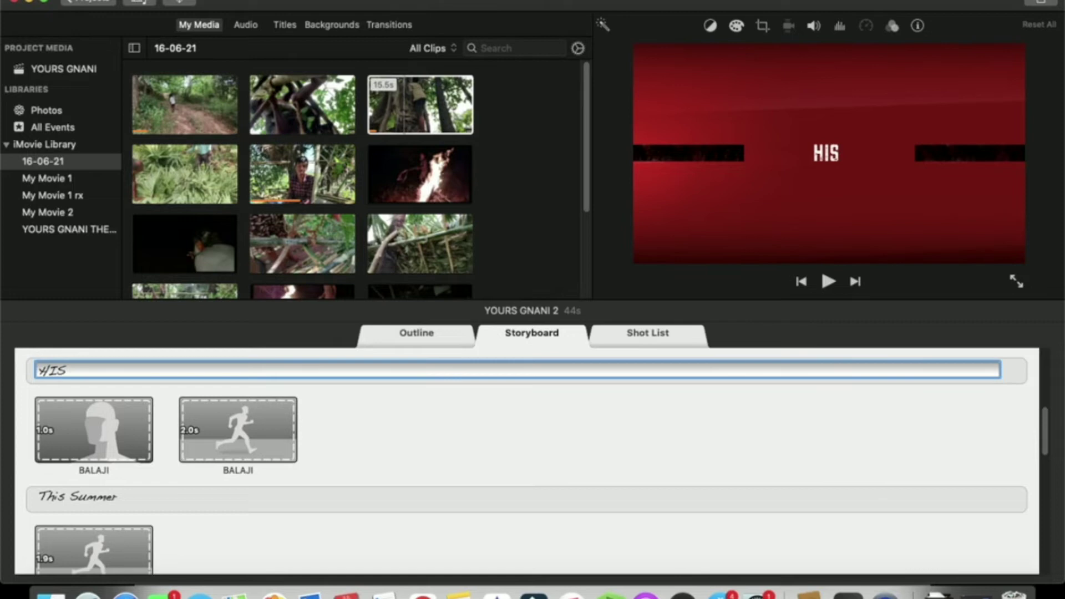
text(DAD SUPP)
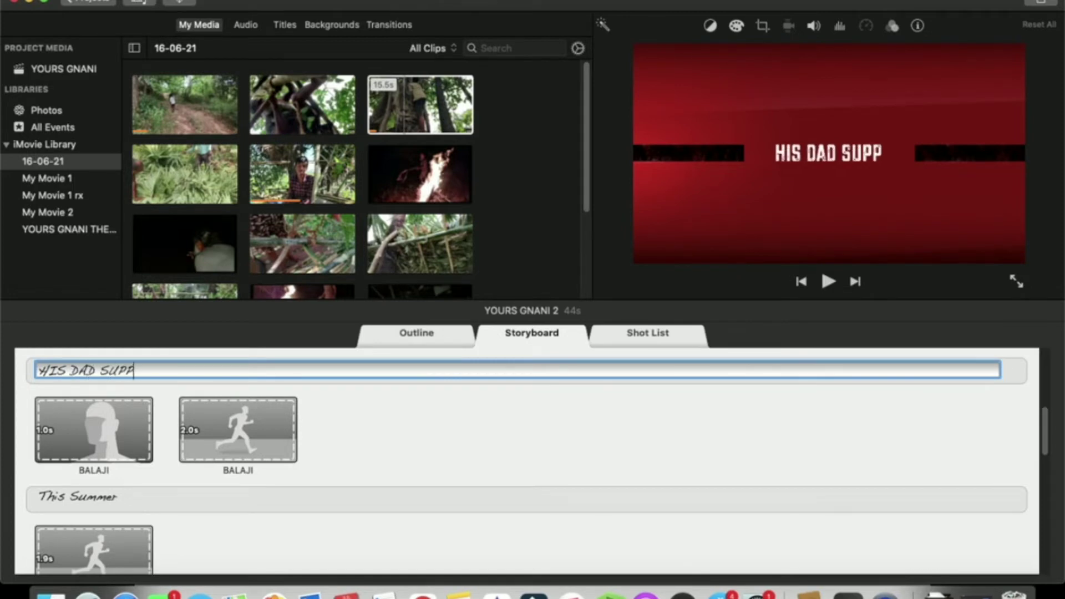
text(ORTED)
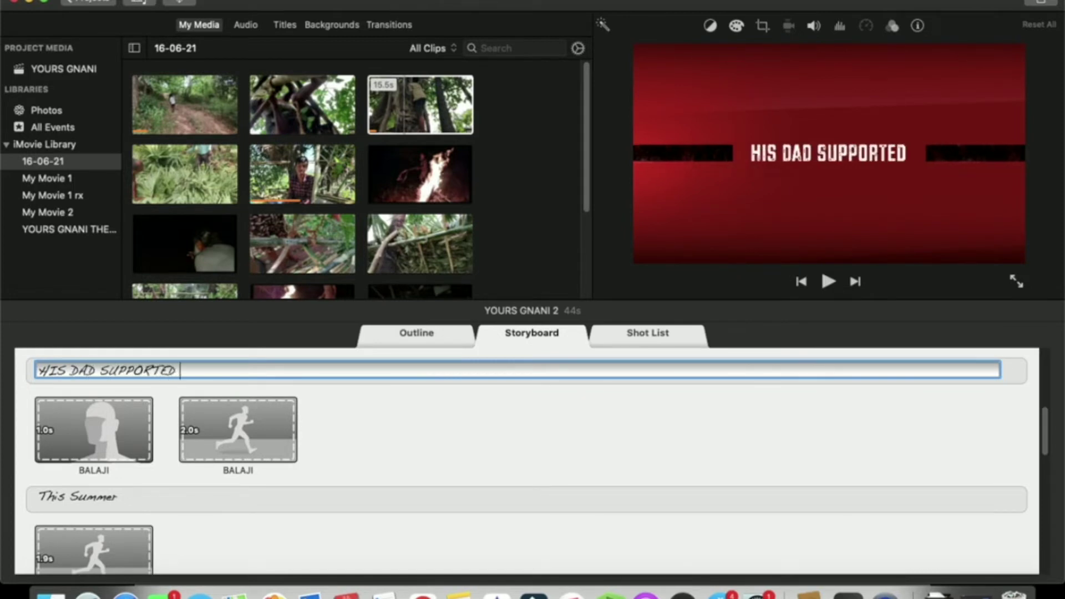
text(HIM)
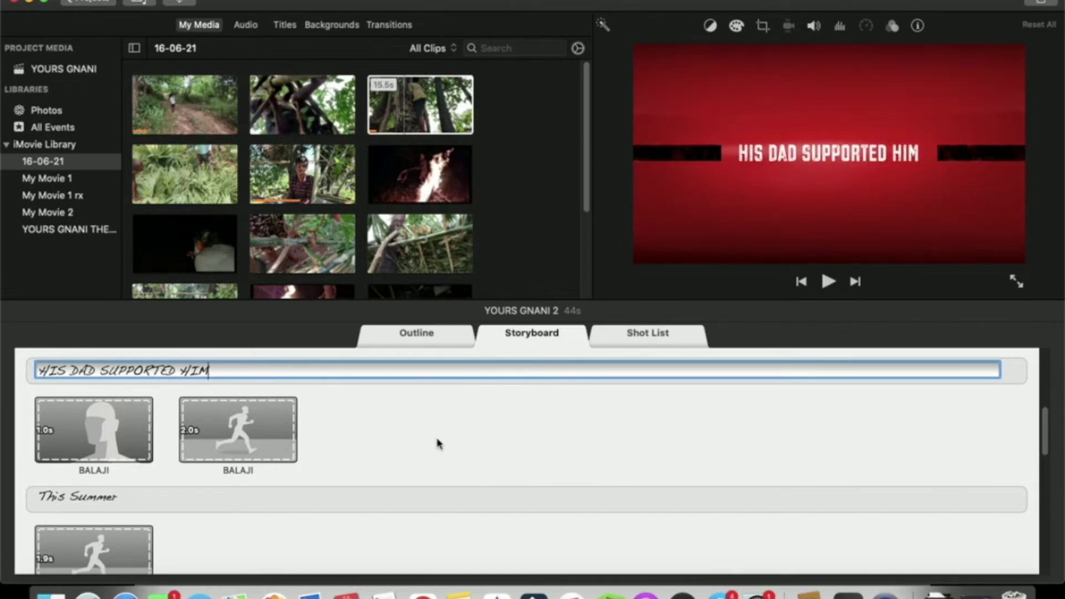
click(93, 429)
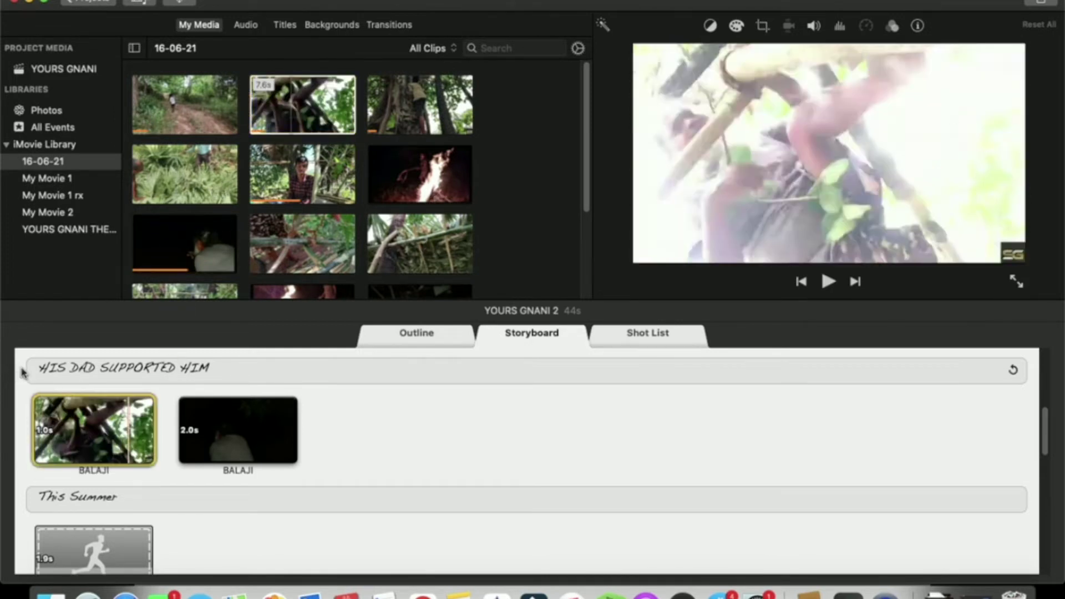
Fill the Action shot under This Summer with the woven-bamboo clip and select the They – Face Off title.
click(827, 281)
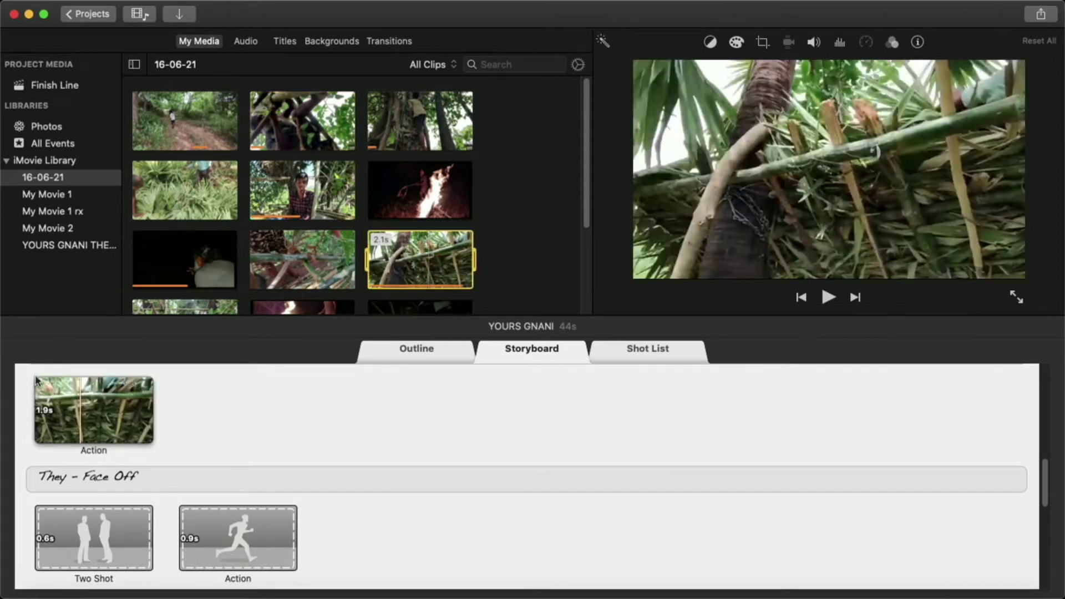
click(828, 298)
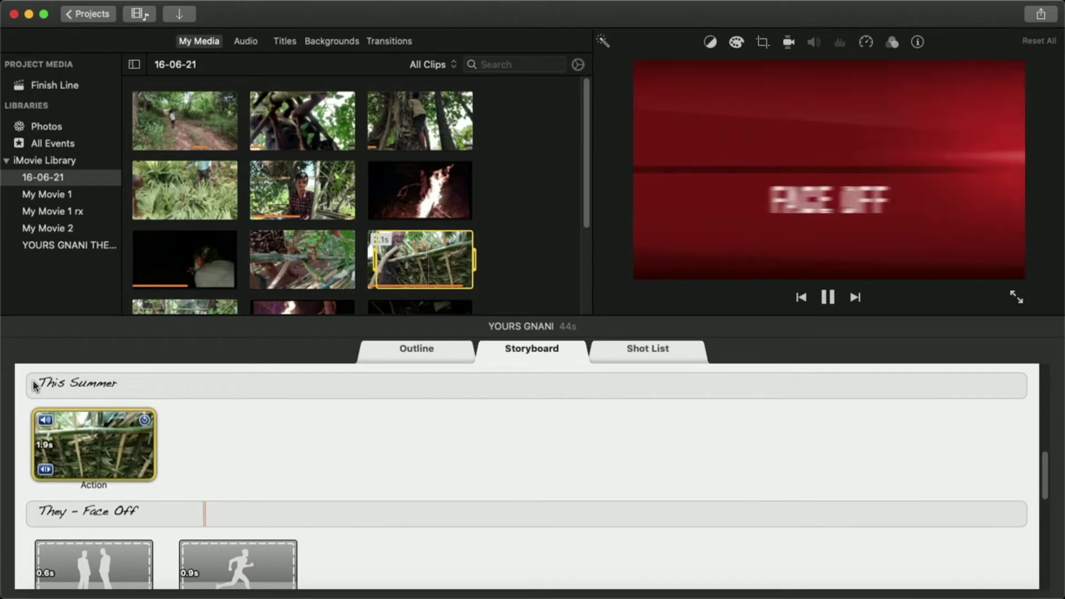
click(828, 297)
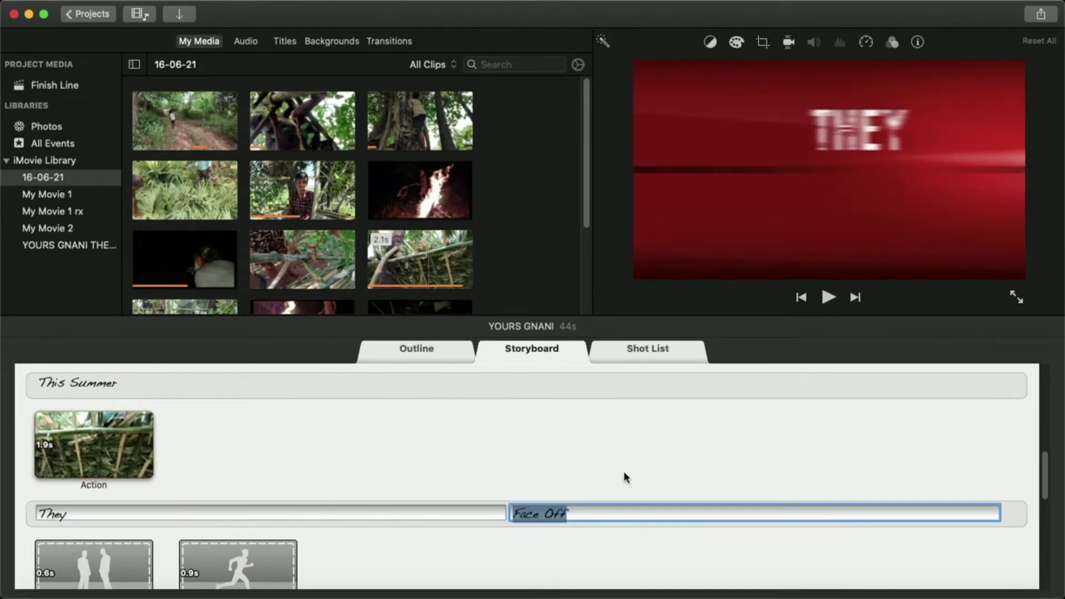
Retype the title's two lines as ARE and BUILDING A TREE HOUSE.
text(ARE)
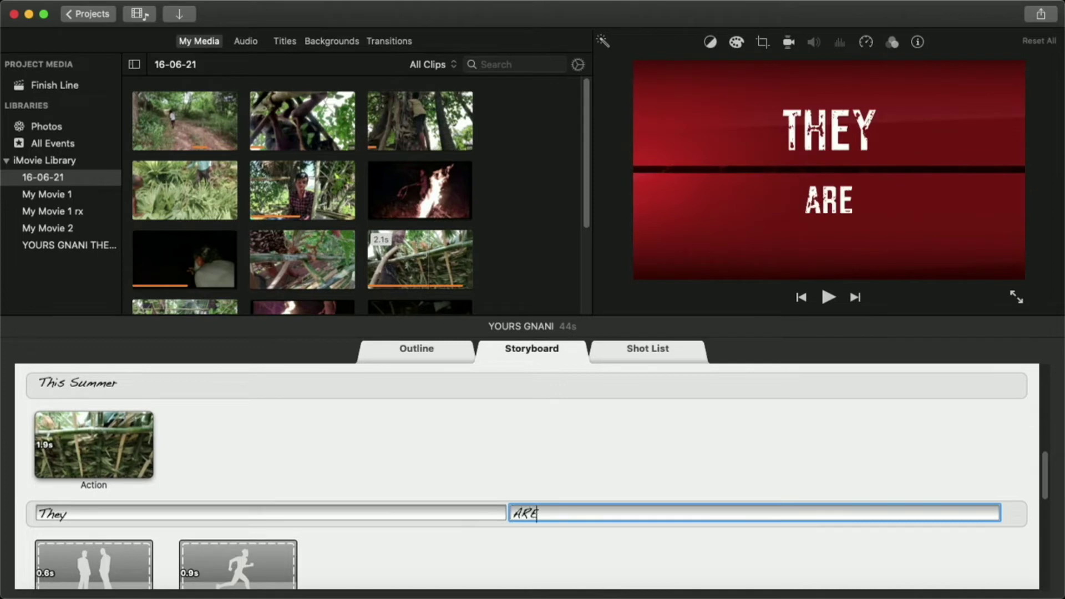
text(B)
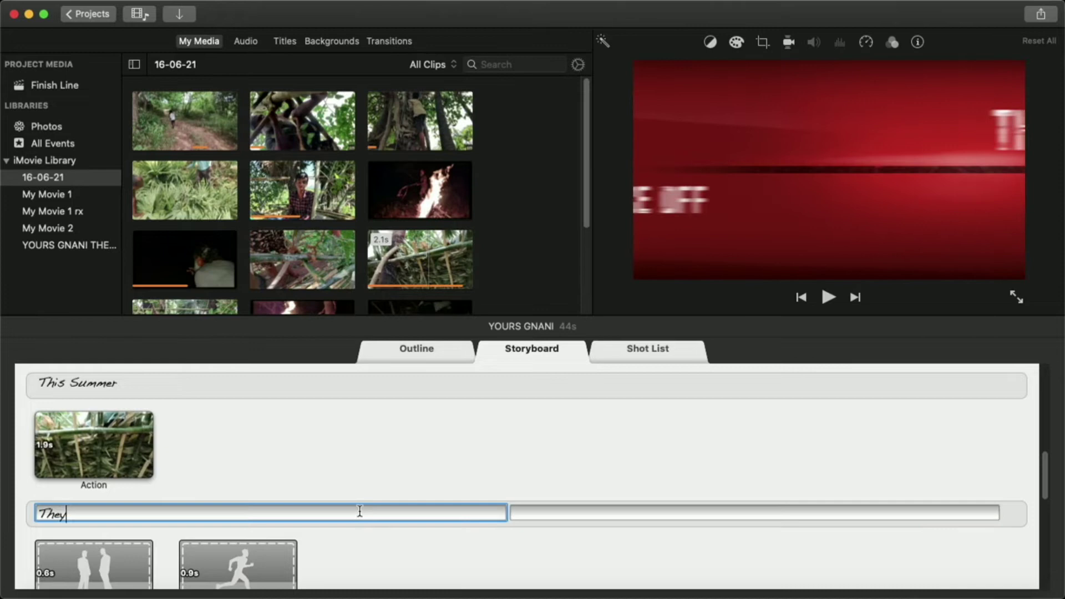
text(ARE)
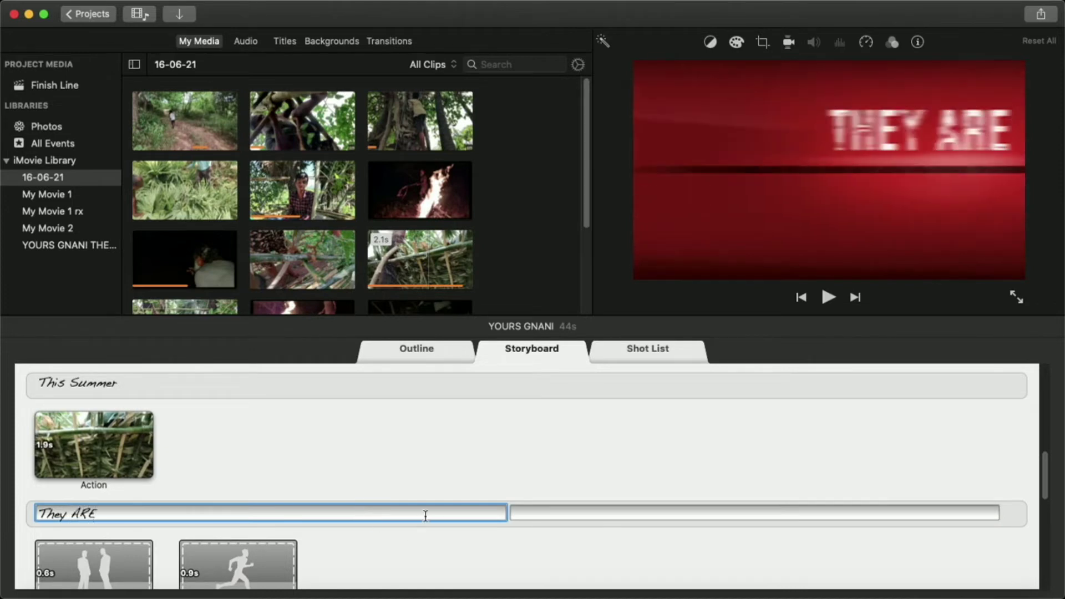
text(B)
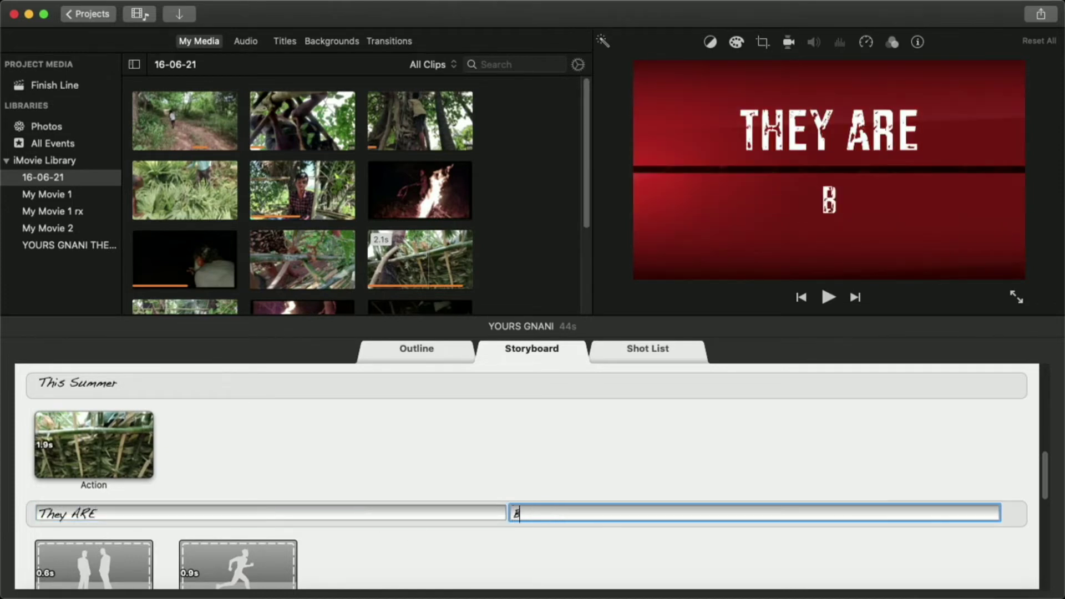
text(UILD)
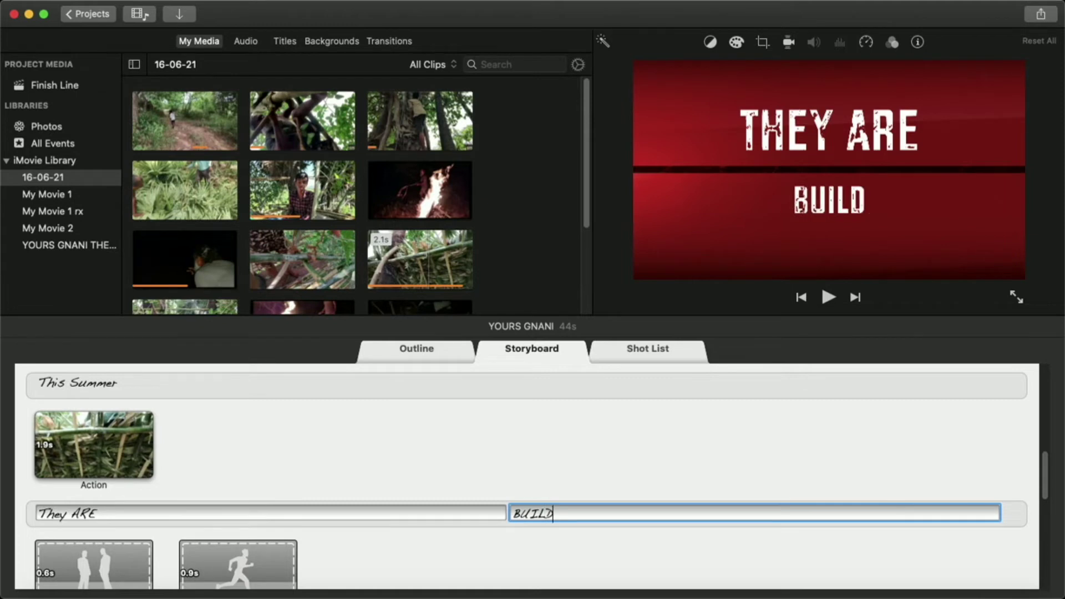
text(ING A)
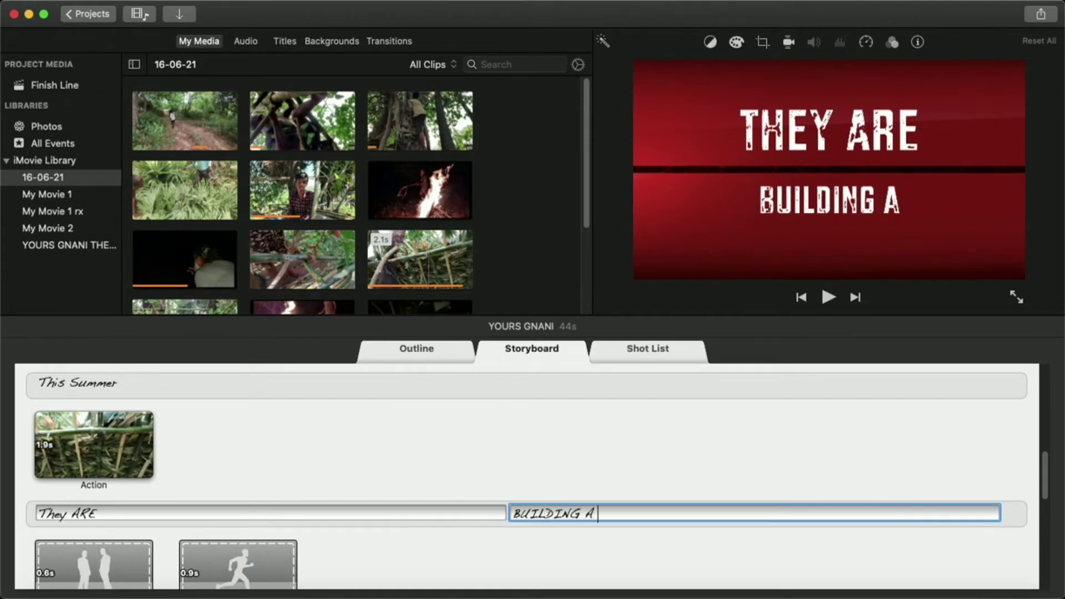
text(TREE HOU)
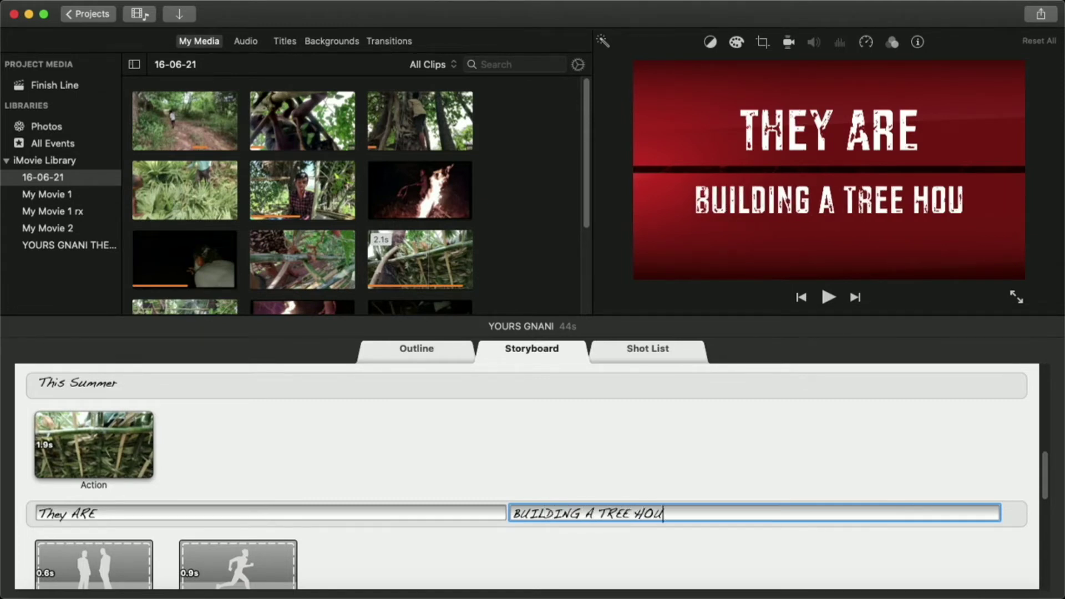
text(SE)
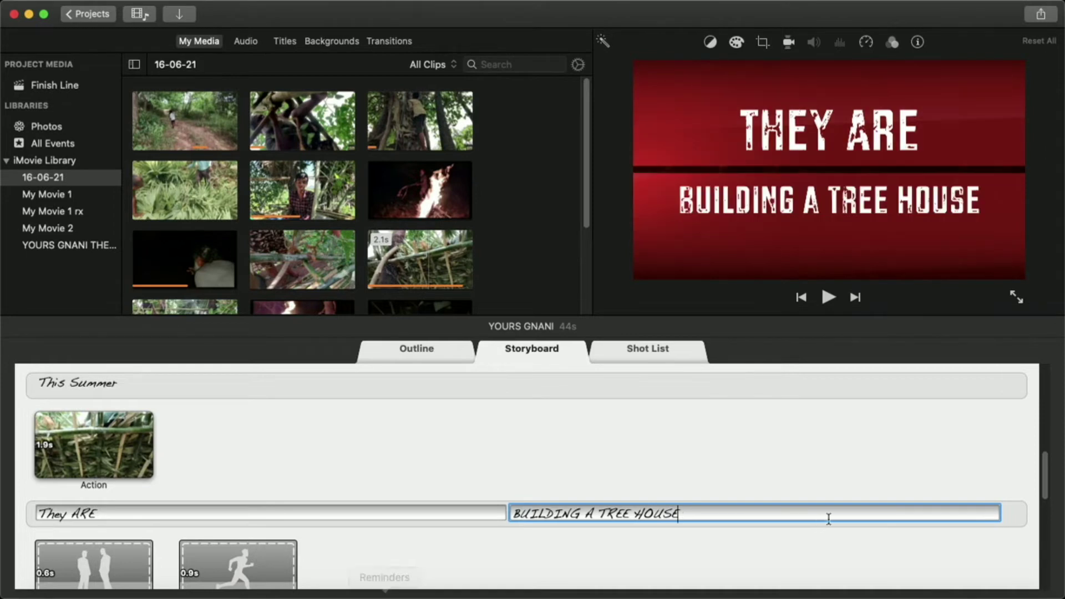
scroll(down, 3)
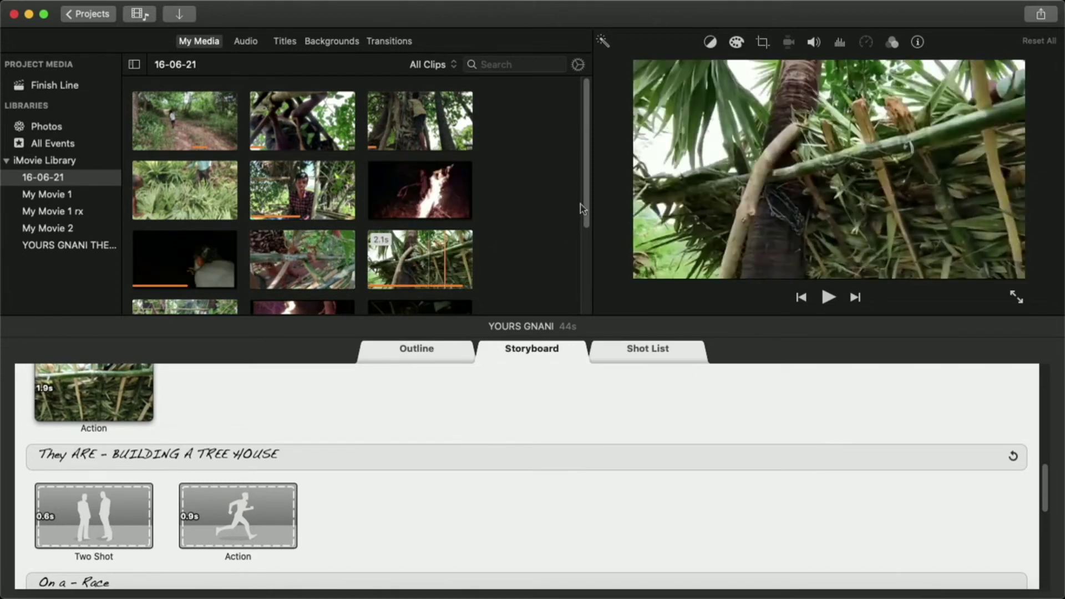
Fill the Two Shot and Action placeholders under BUILDING A TREE HOUSE with event clips.
scroll(down, 3)
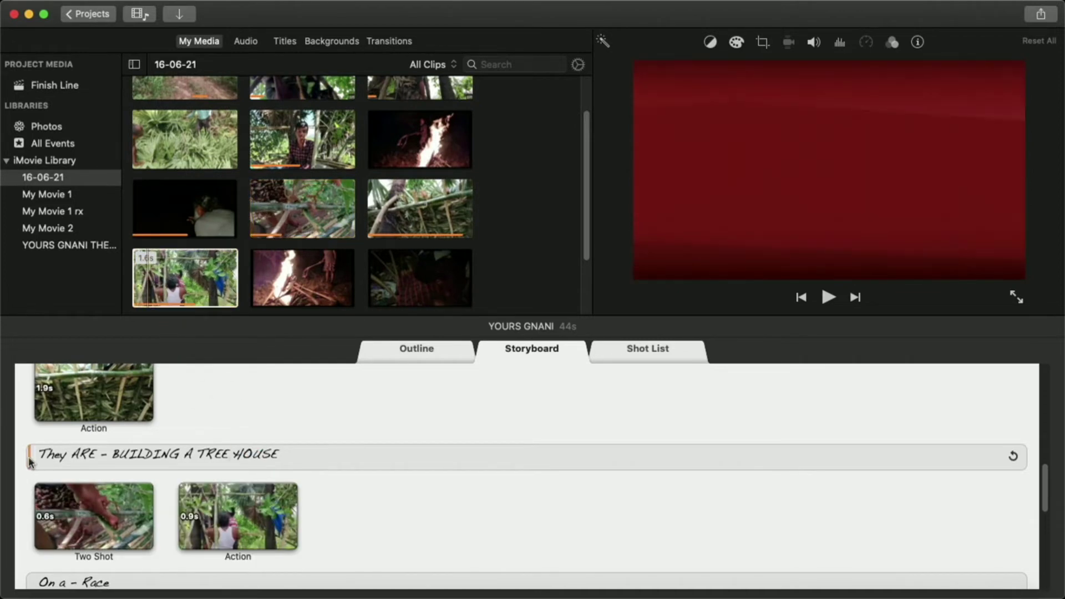
click(828, 297)
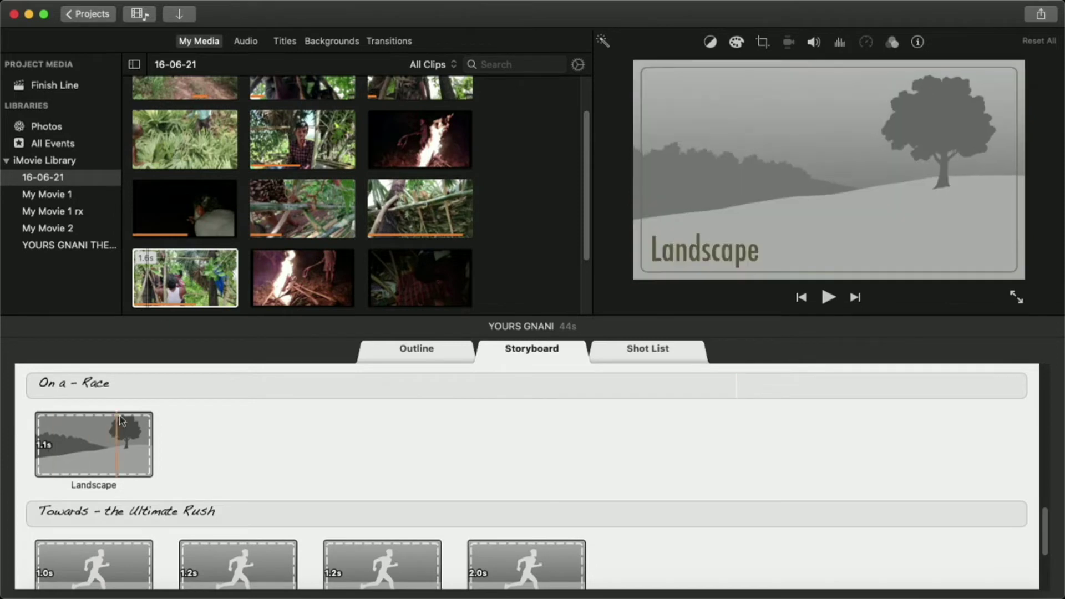
Rewrite the title card's second line from Race to TASK so it reads On a – TASK.
double_click(537, 386)
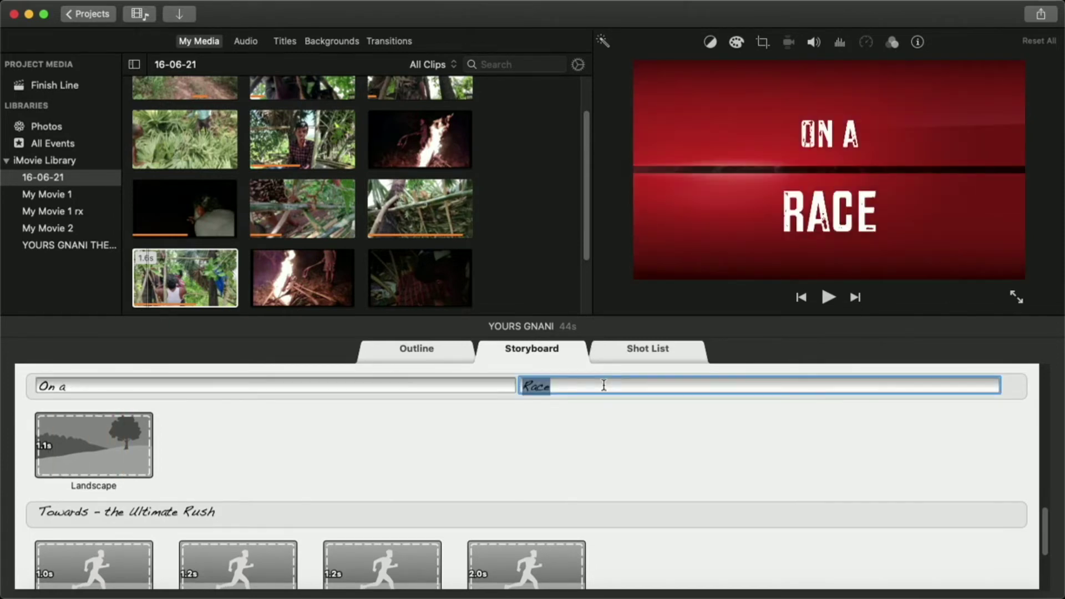
text(T)
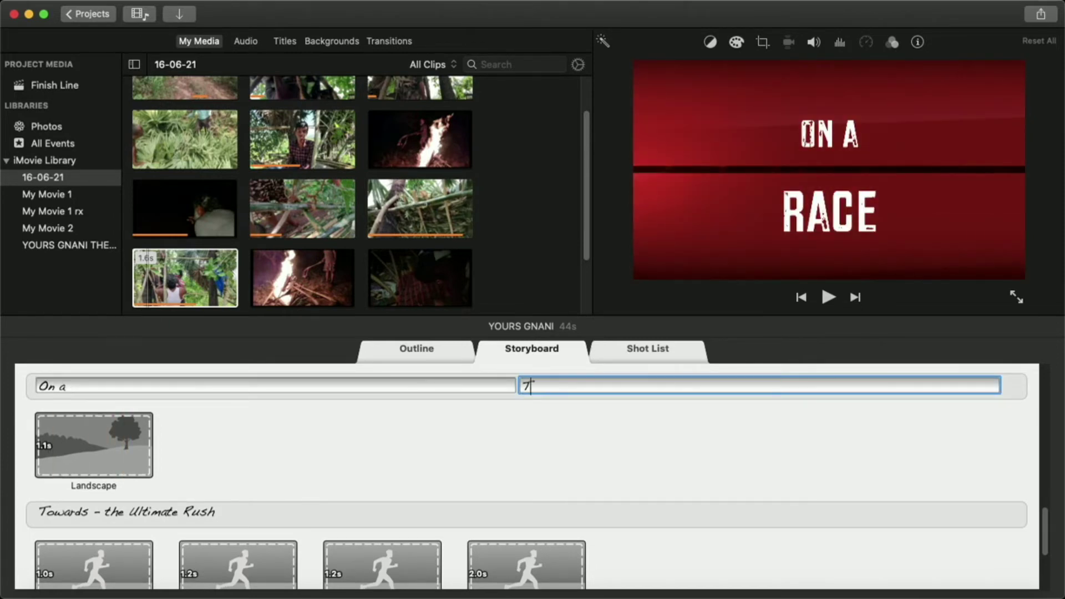
text(ASK)
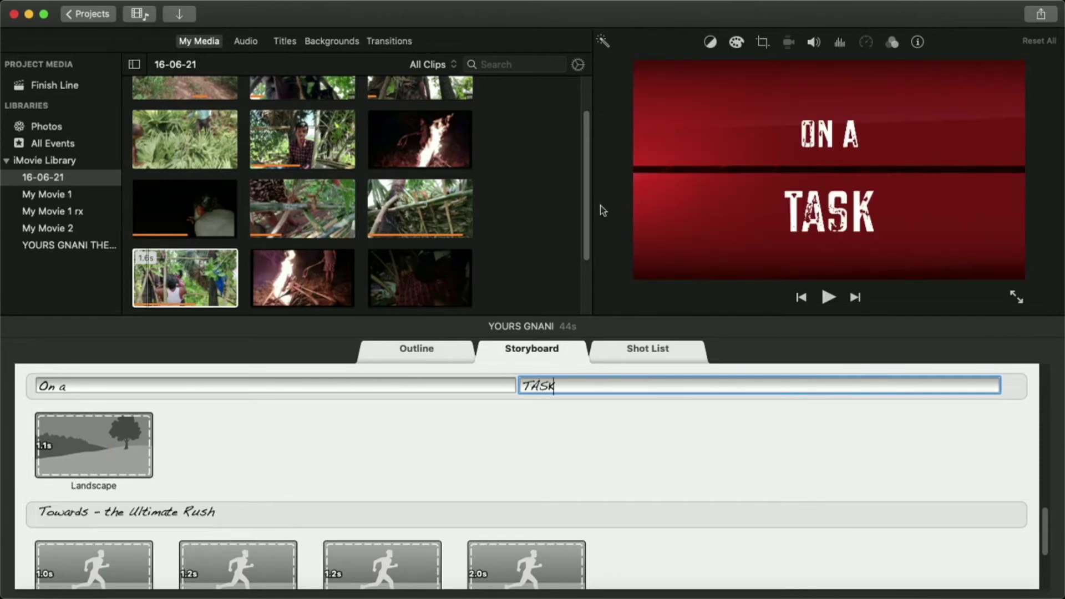
Fill the card's Landscape placeholder with the palm-leaf clip from the event browser.
scroll(down, 3)
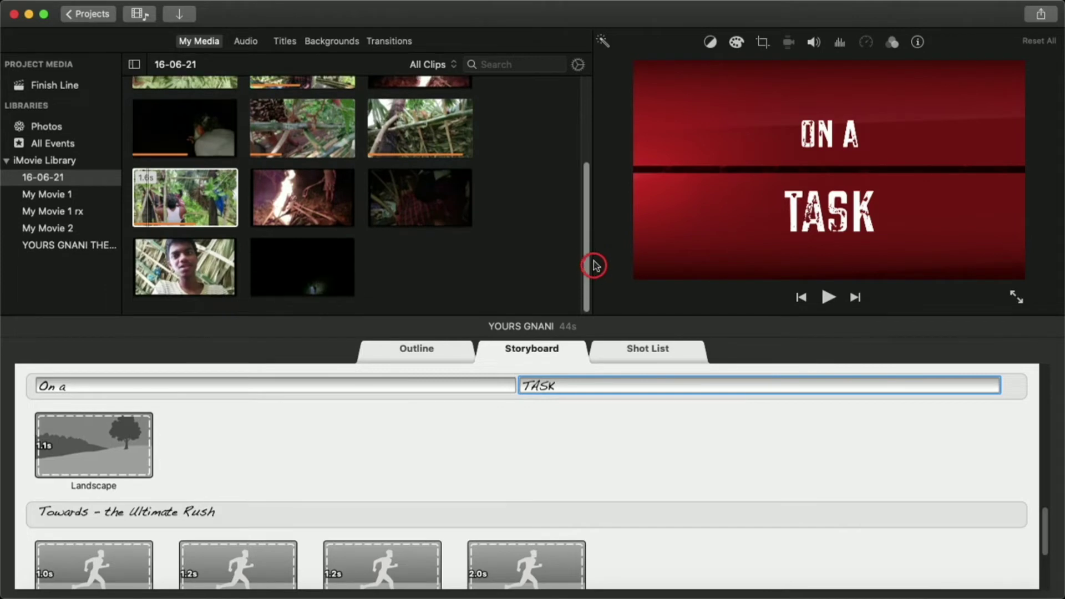
scroll(up, 3)
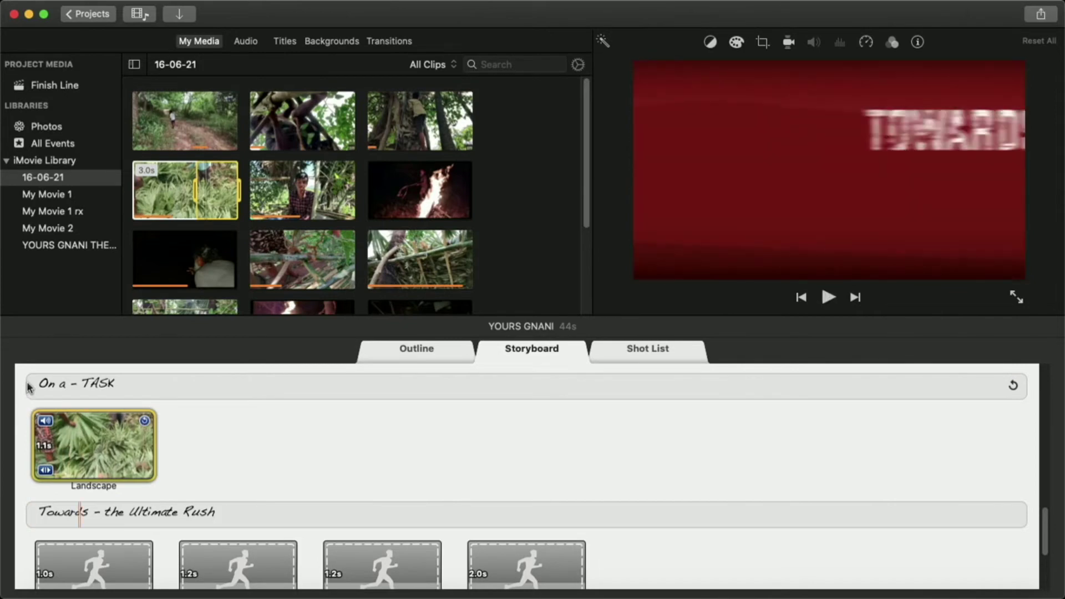
click(827, 297)
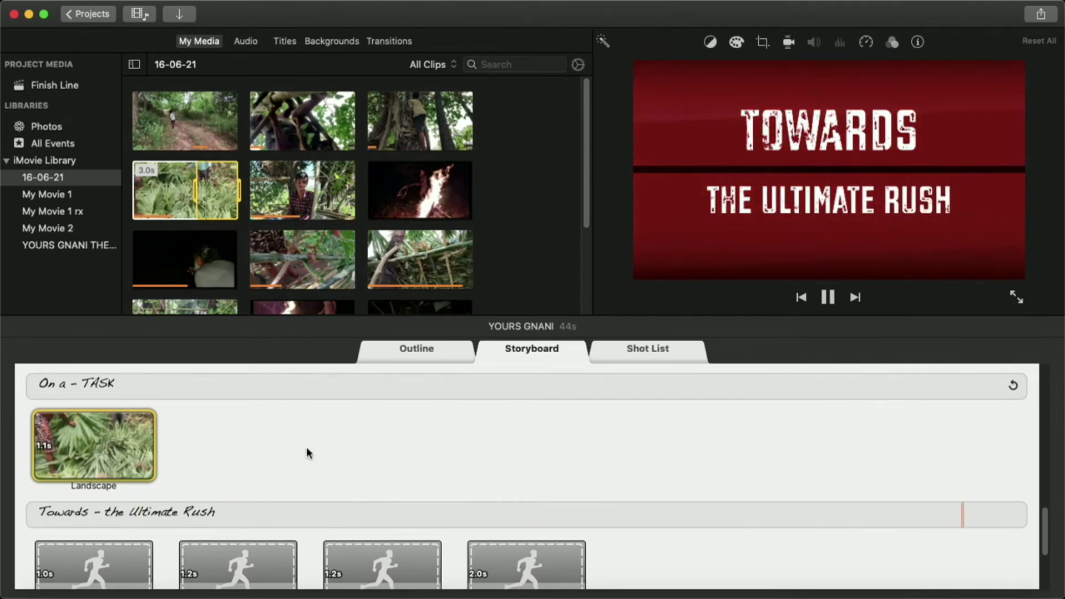
Replace Rush with VACATION so the card reads Towards – the Ultimate VACATION.
scroll(down, 3)
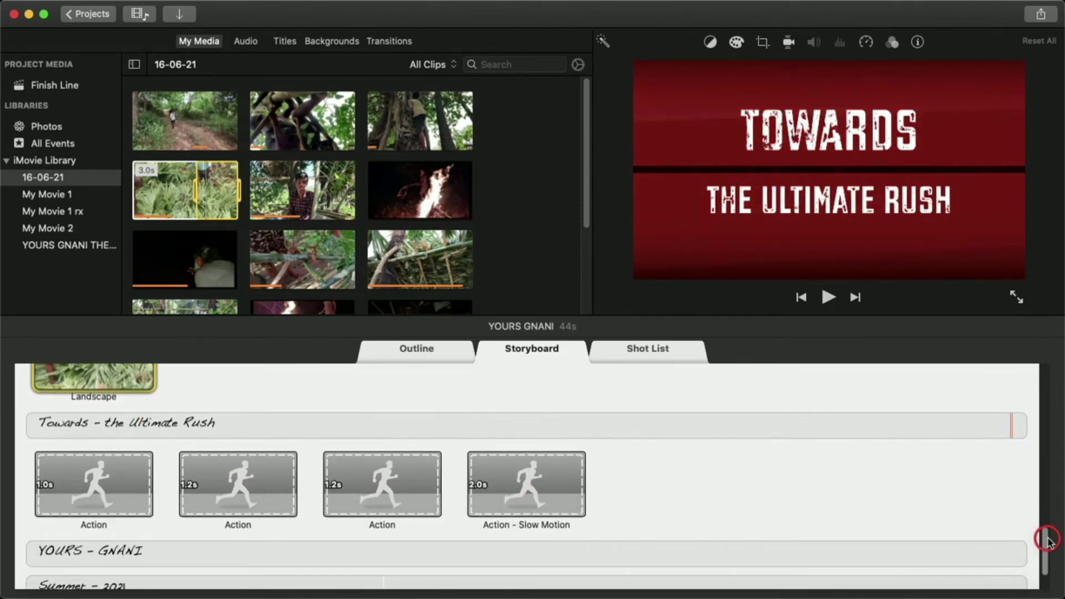
double_click(401, 424)
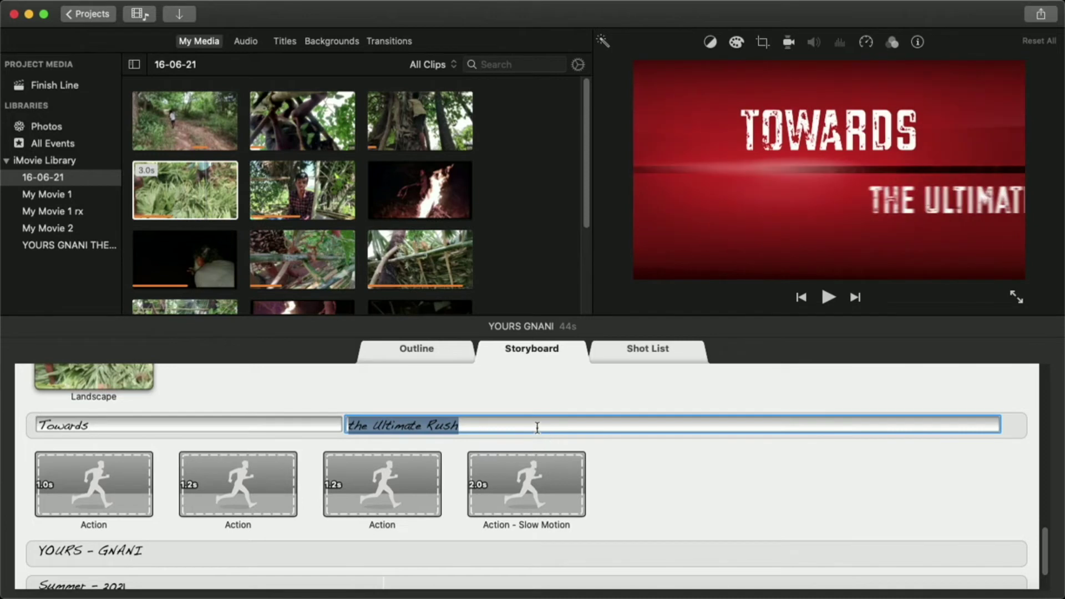
key(Backspace)
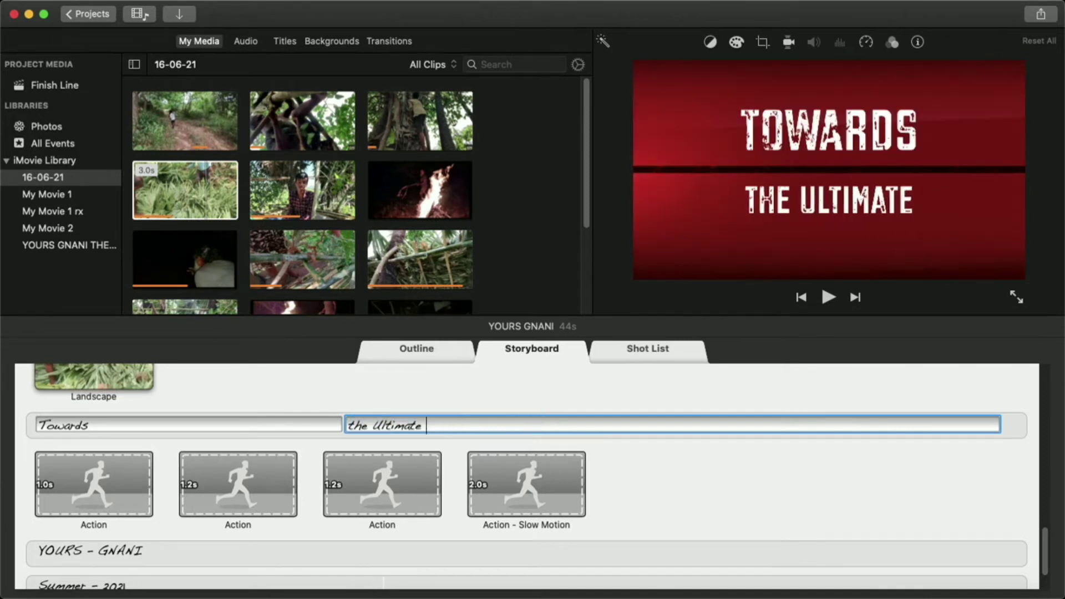
text(JOY)
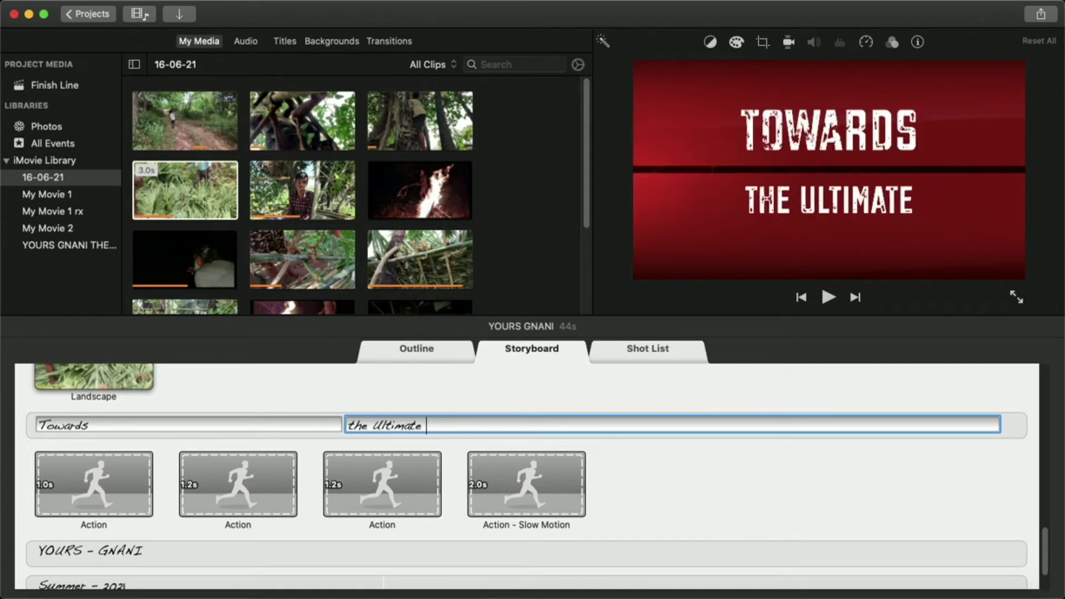
text(VACATION)
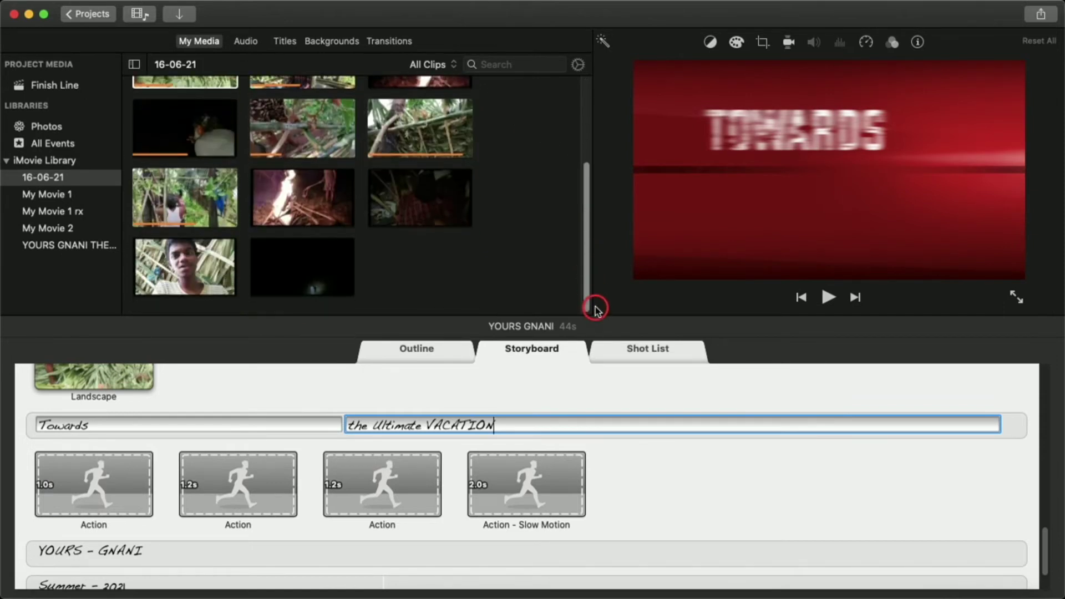
scroll(up, 3)
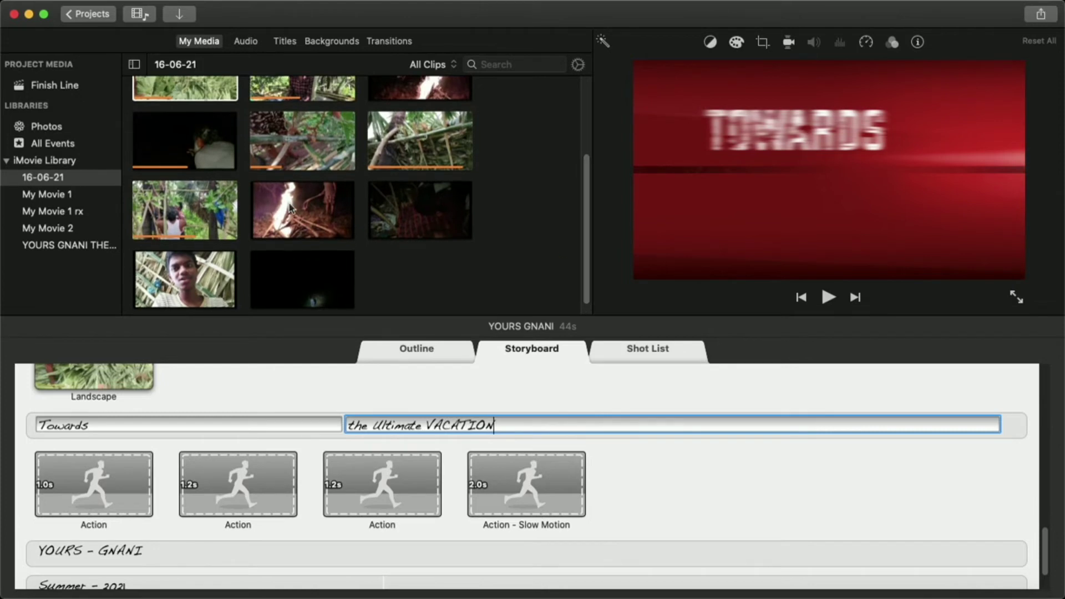
Fill the four Action shots with the dark night, fire, dark and selfie clips, then preview the card.
click(302, 211)
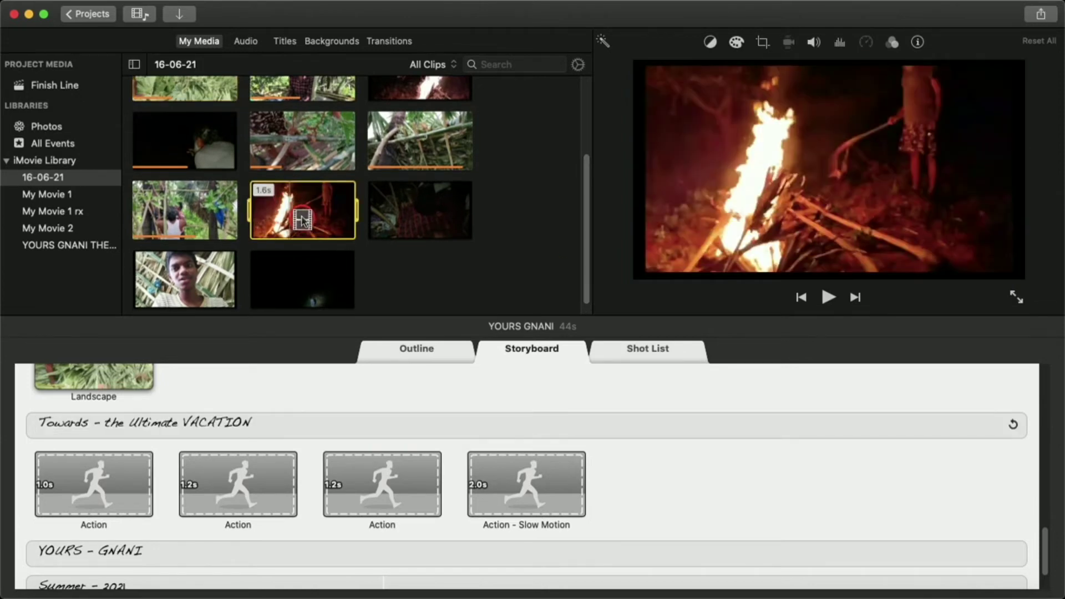
click(302, 279)
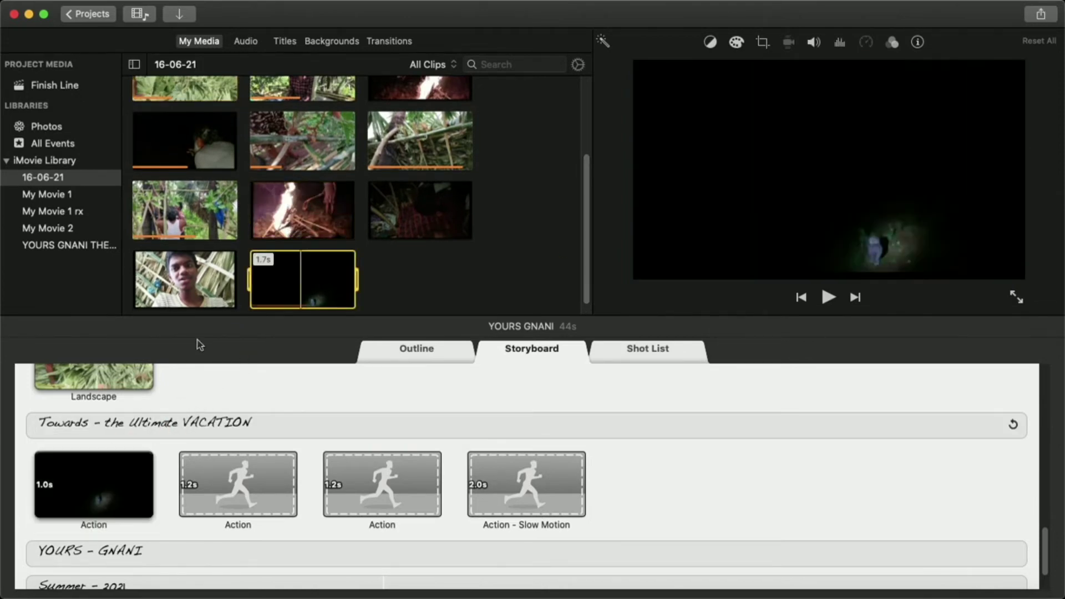
click(301, 210)
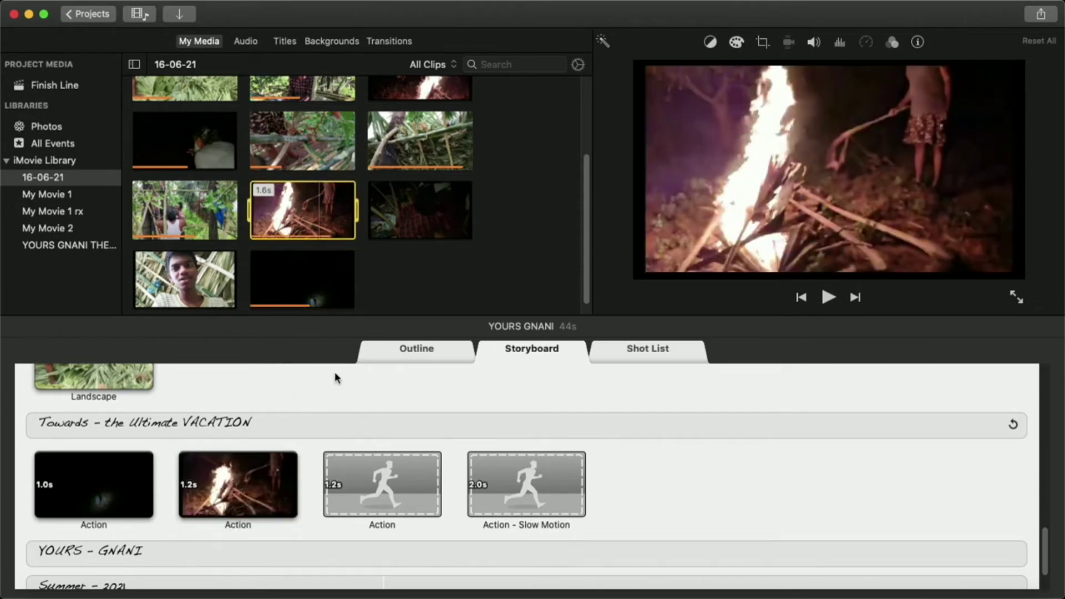
click(420, 210)
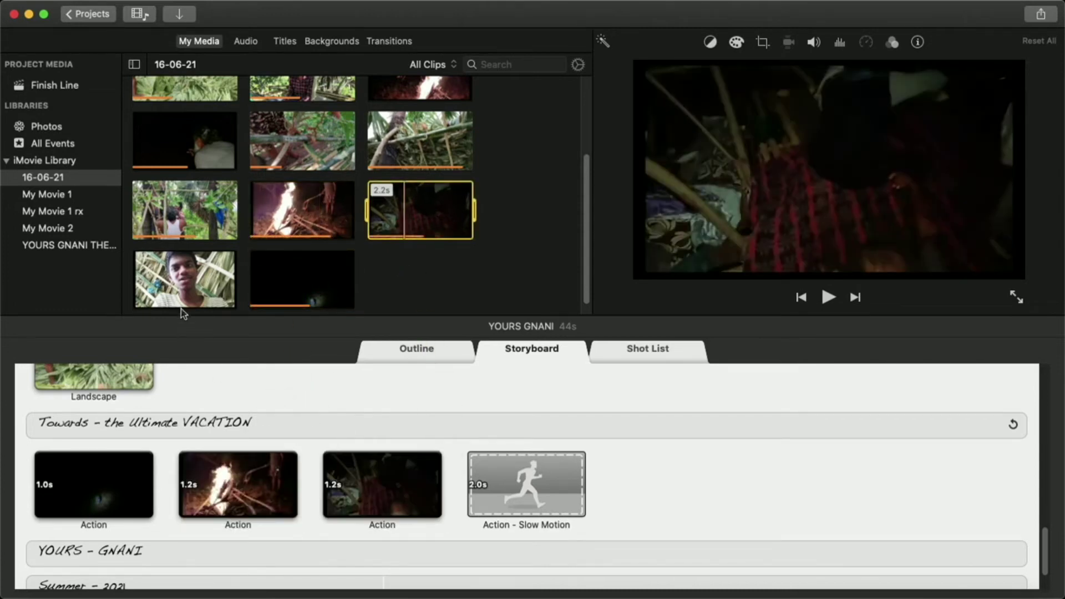
click(183, 278)
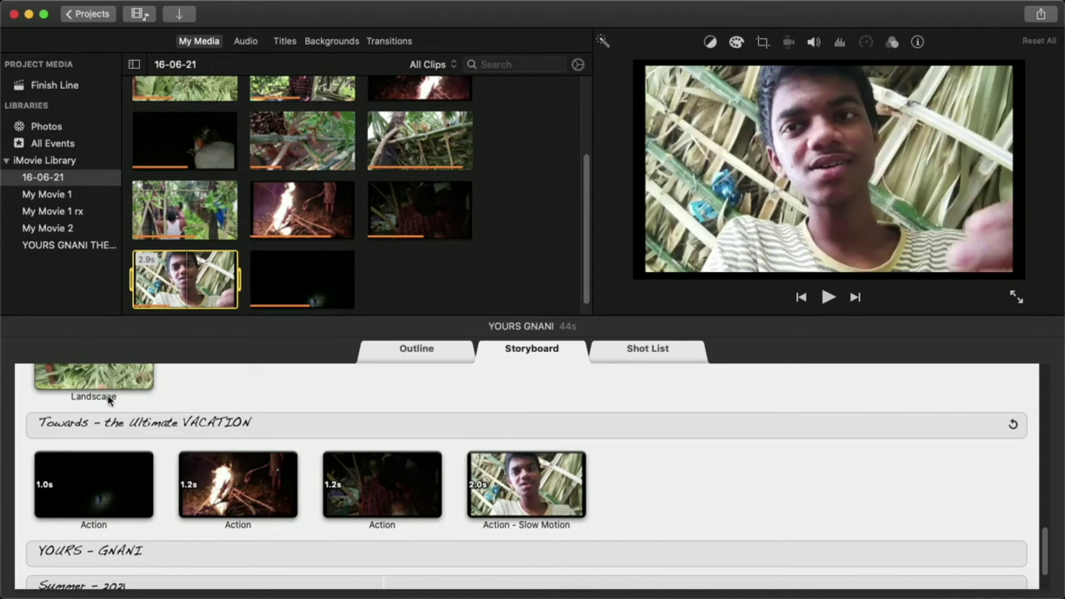
double_click(64, 423)
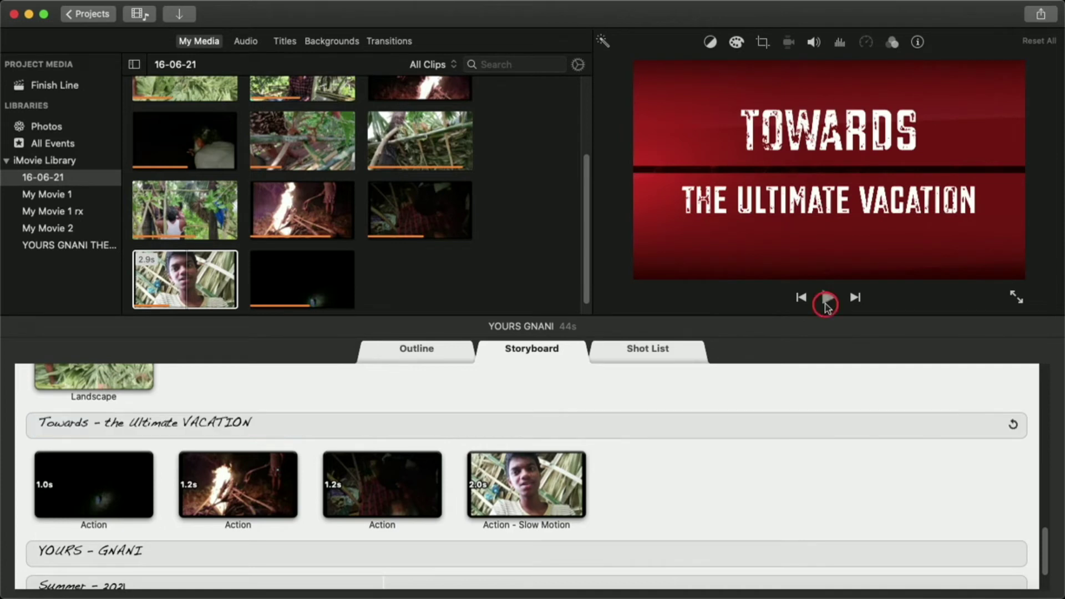
click(825, 297)
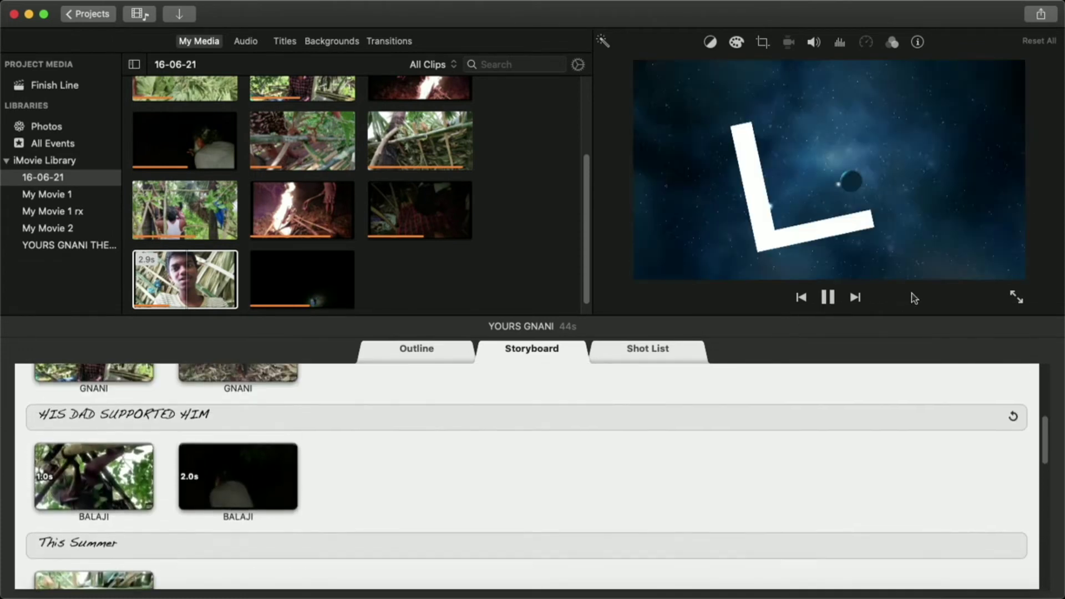
click(827, 297)
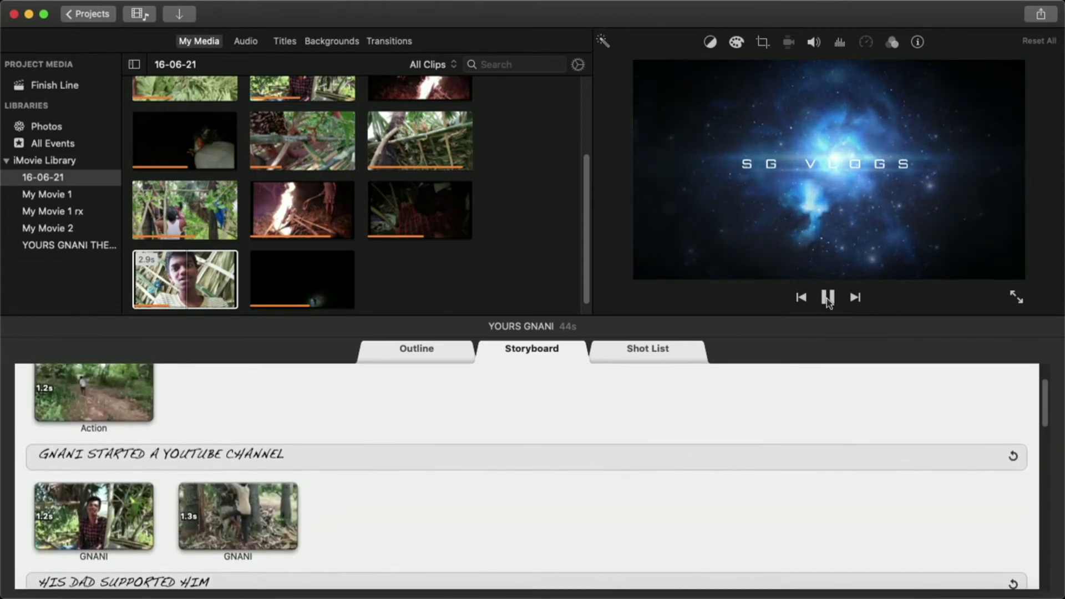
click(827, 297)
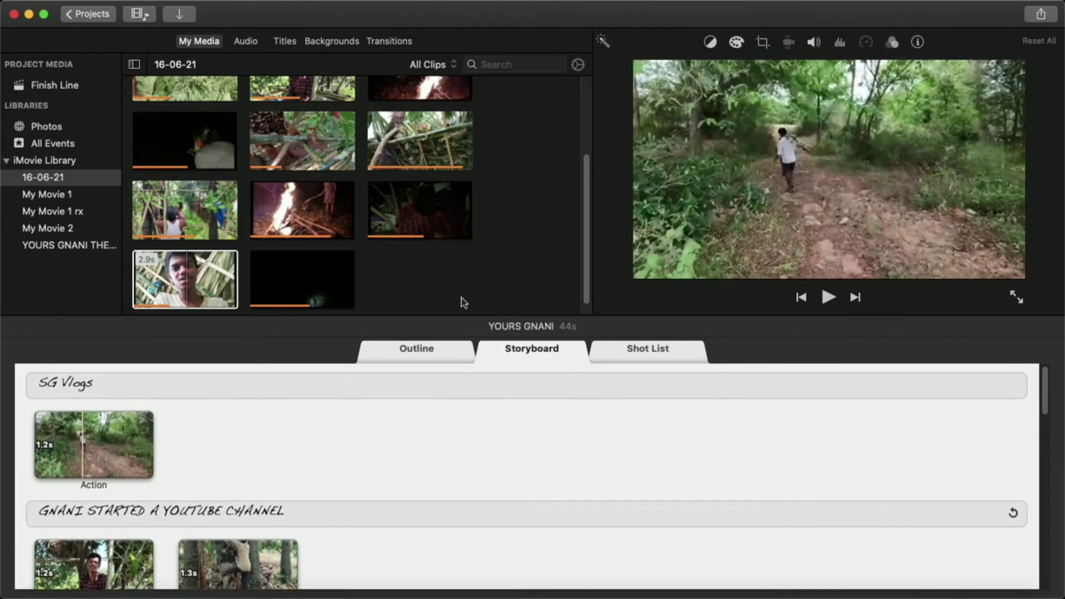
mouse_move(558, 310)
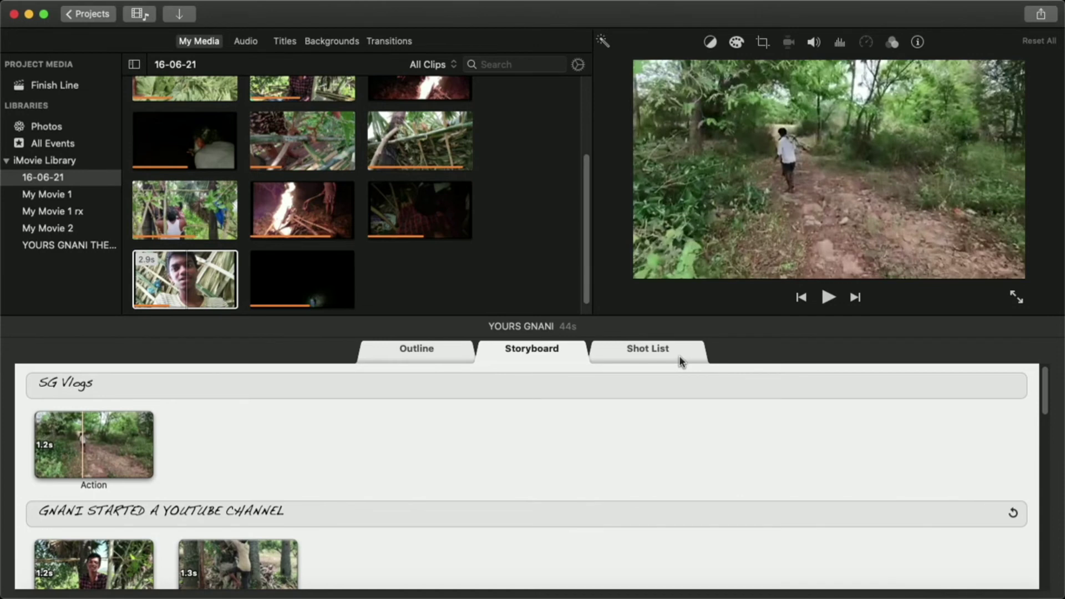
click(646, 348)
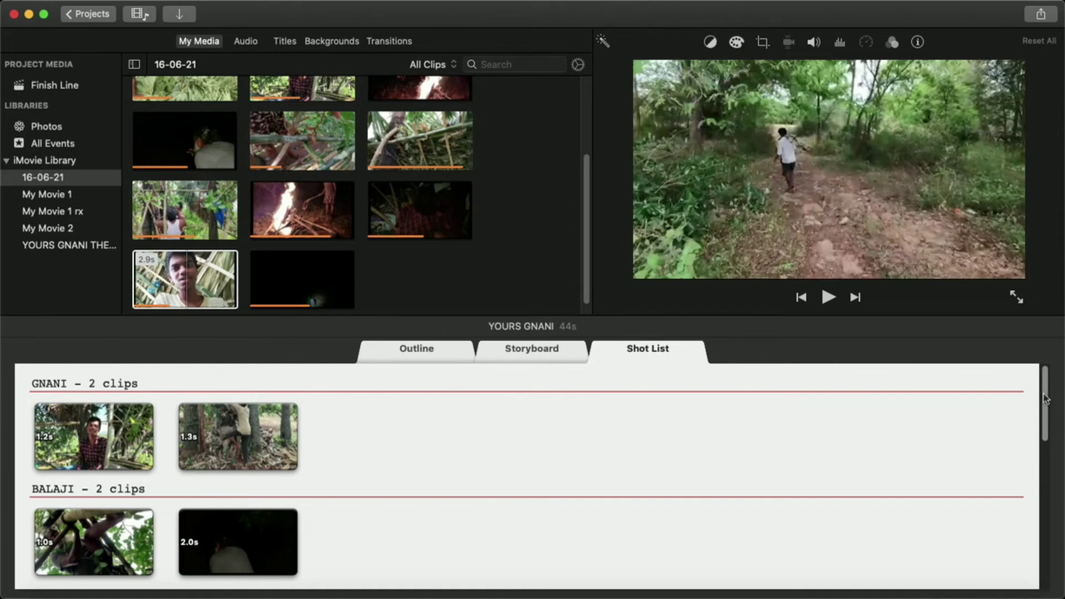
scroll(down, 3)
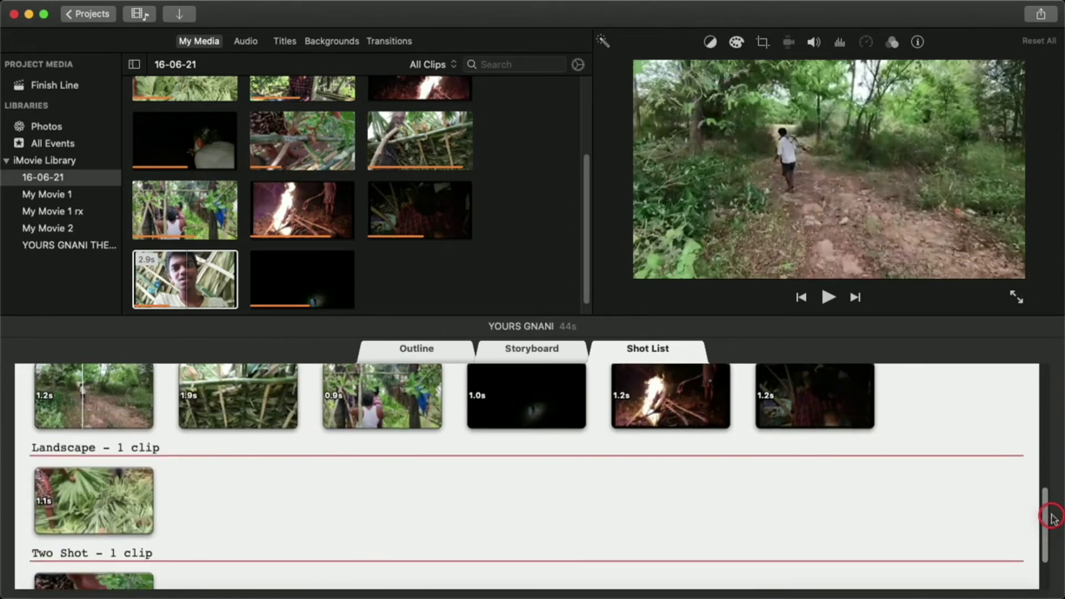
click(93, 501)
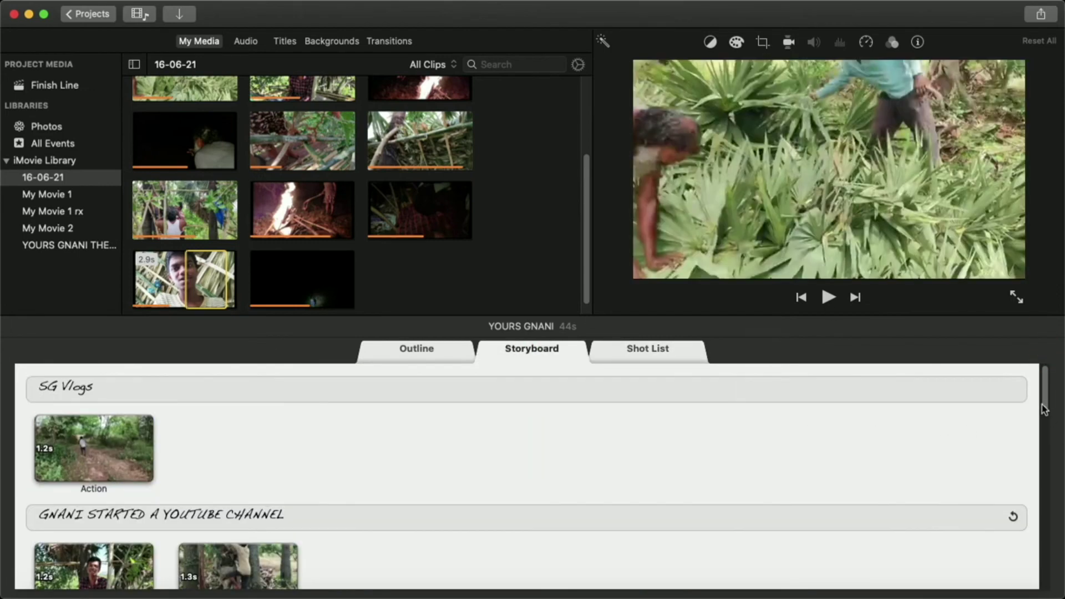
Scroll to the YOURS - GNANI end title and switch to the trailer's Outline view.
scroll(down, 3)
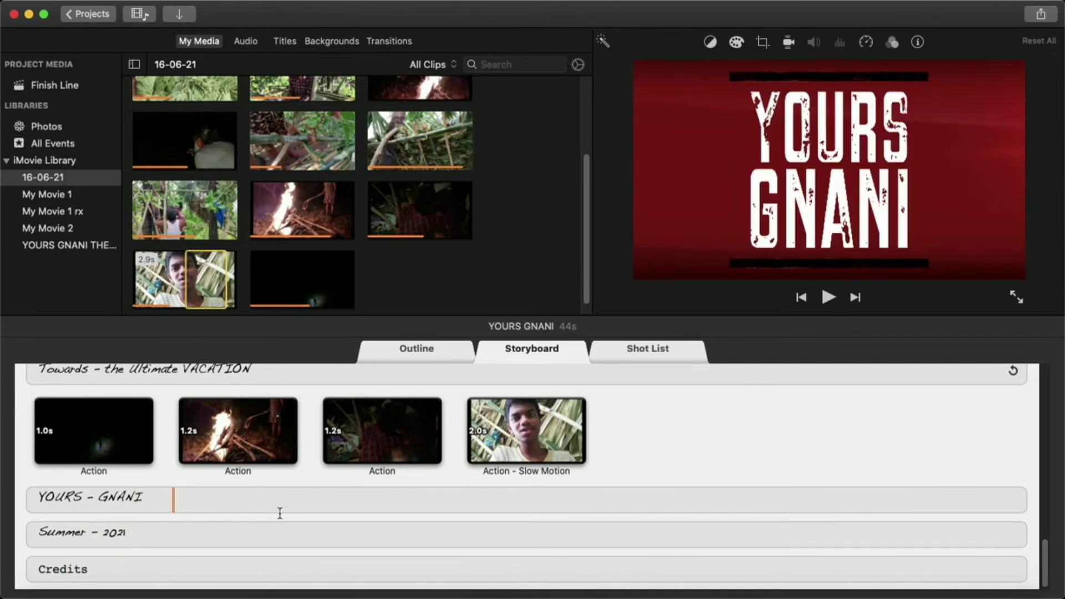
click(416, 348)
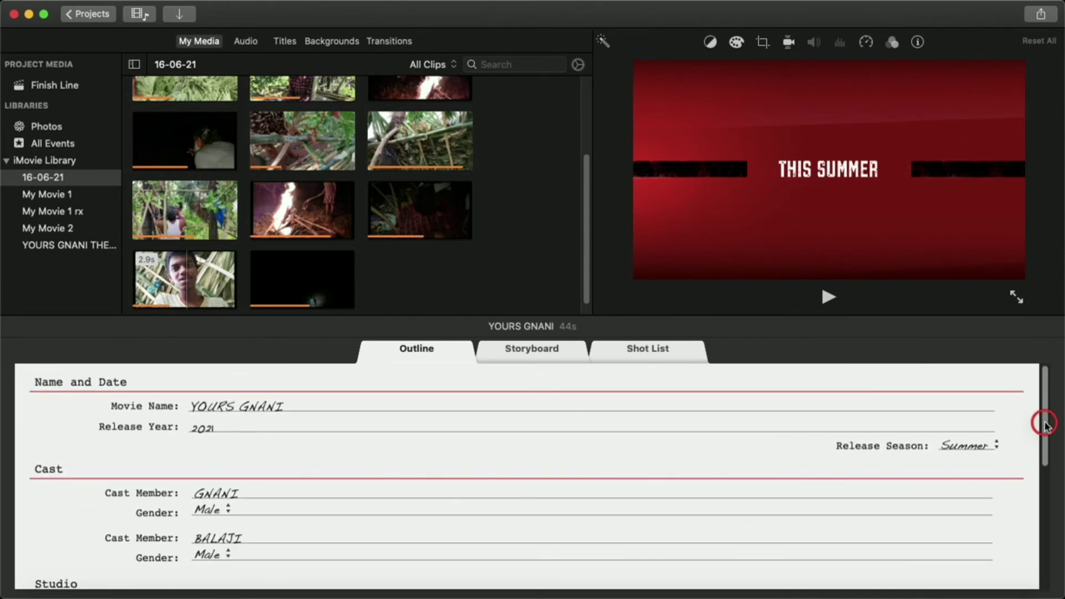
Review the outline's studio and credits through Music By iMovie, then return to the Storyboard.
scroll(down, 3)
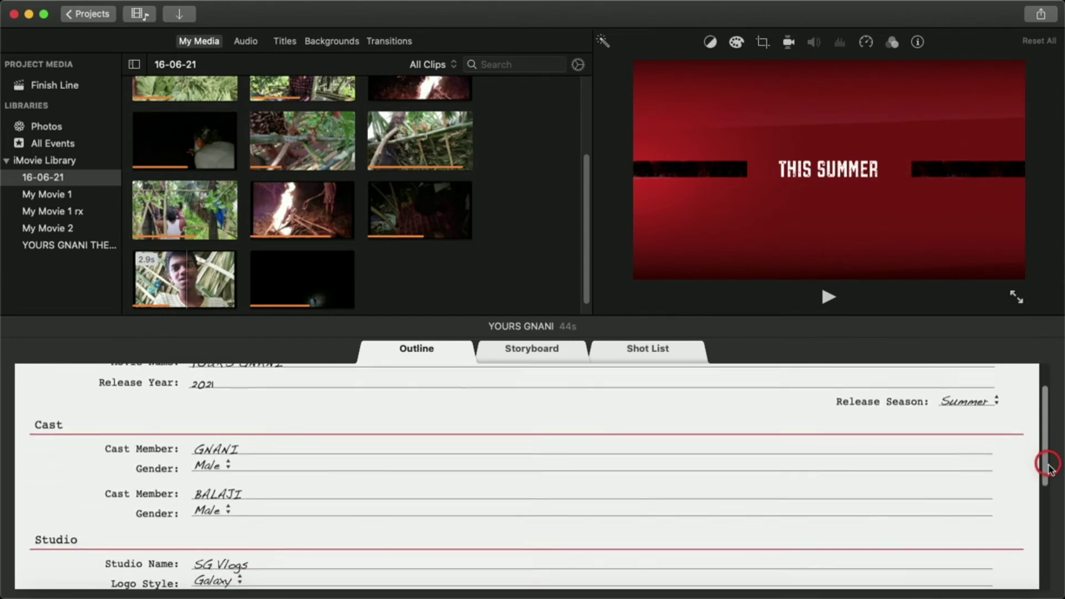
scroll(down, 3)
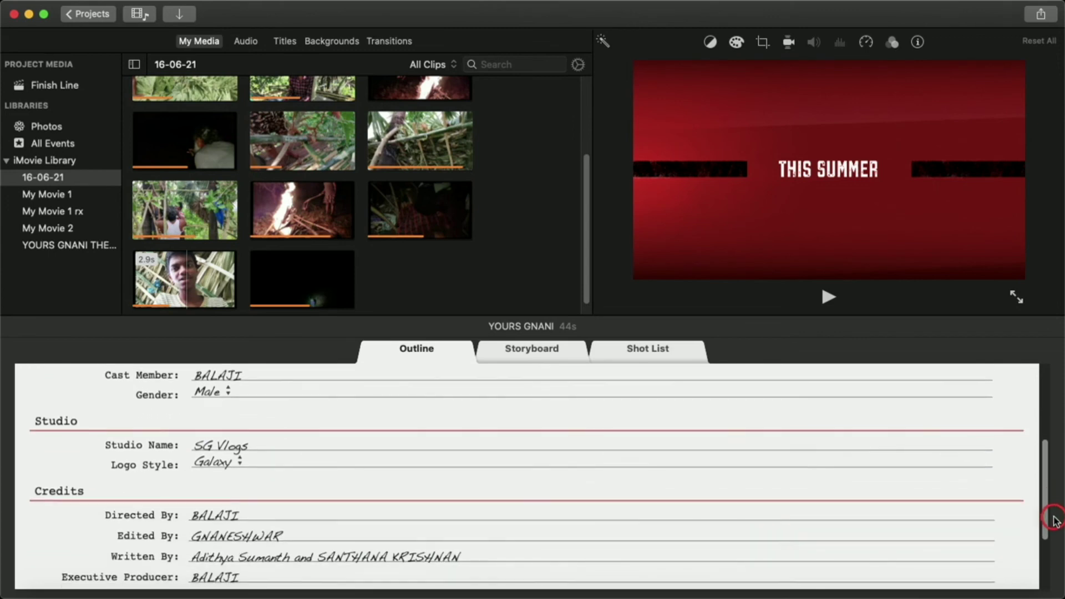
scroll(down, 3)
text(iMovie)
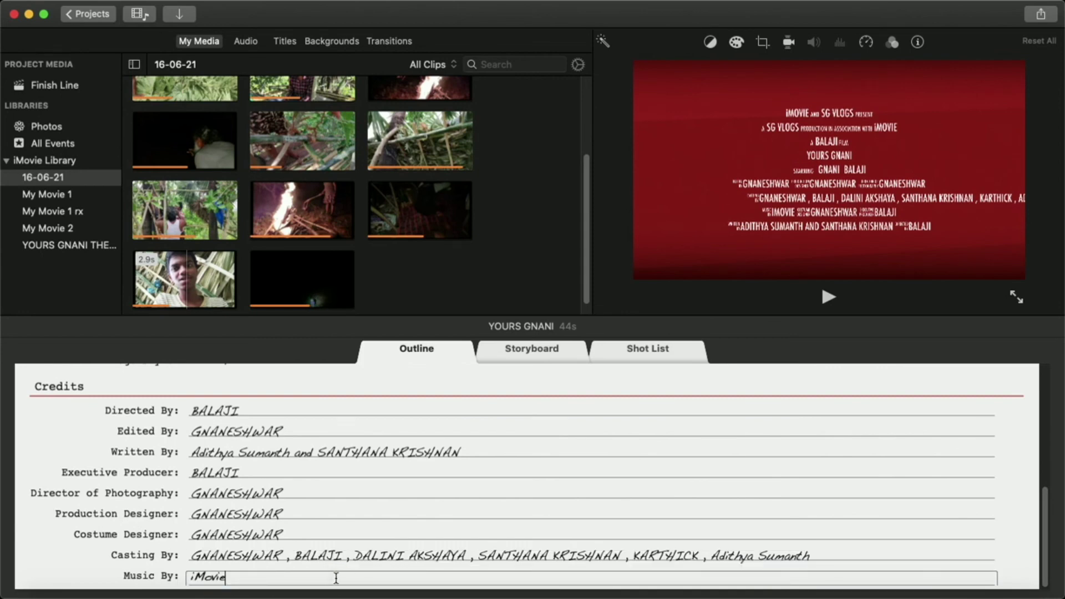
scroll(up, 3)
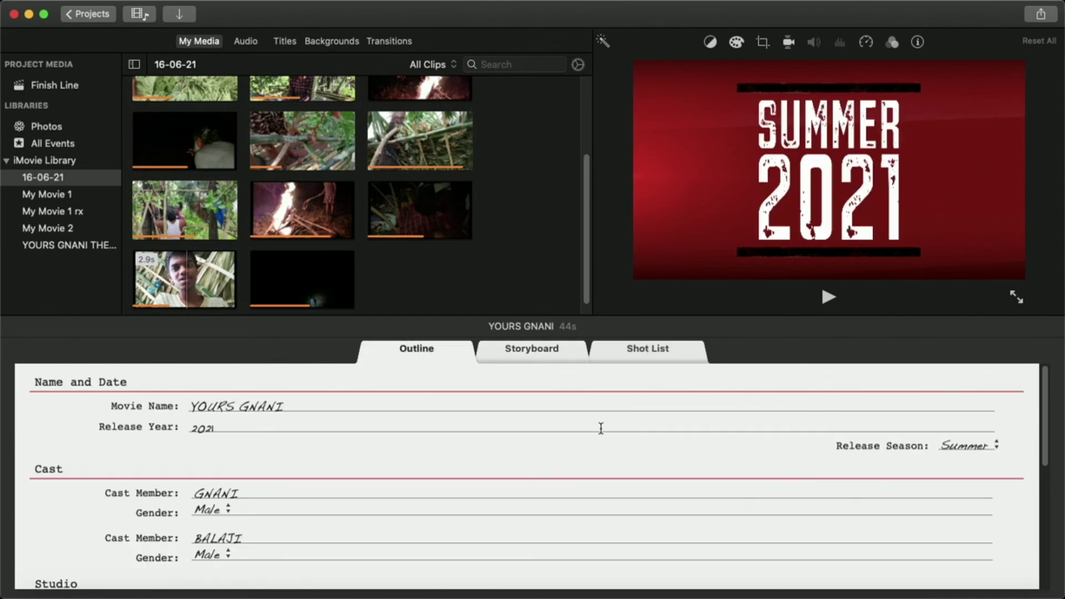
click(532, 348)
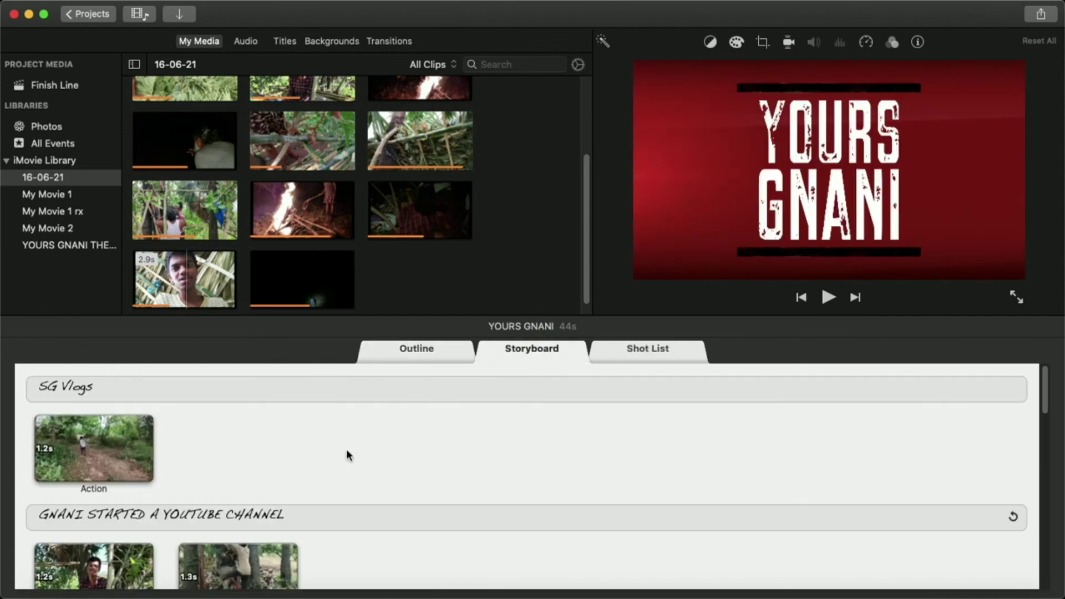
Scroll the Storyboard through its final title cards and bring the Outline view back up.
scroll(down, 3)
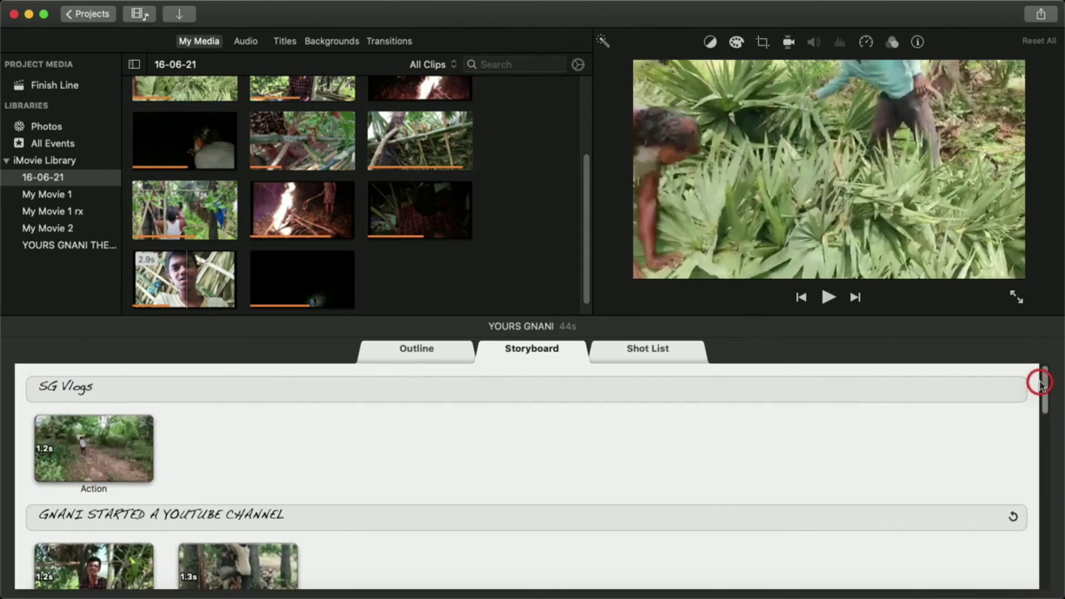
scroll(down, 3)
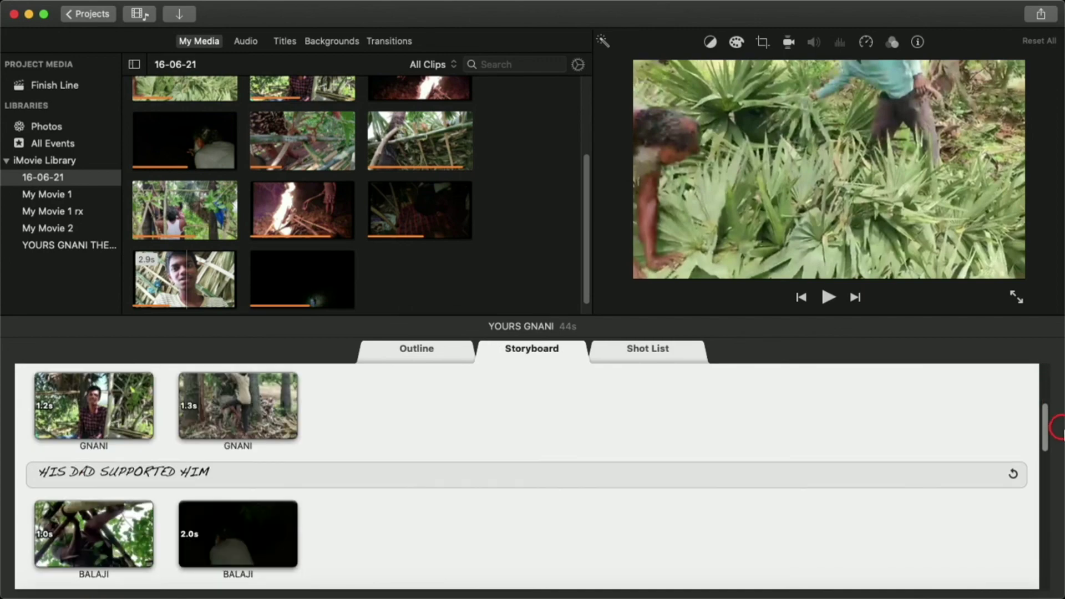
scroll(up, 3)
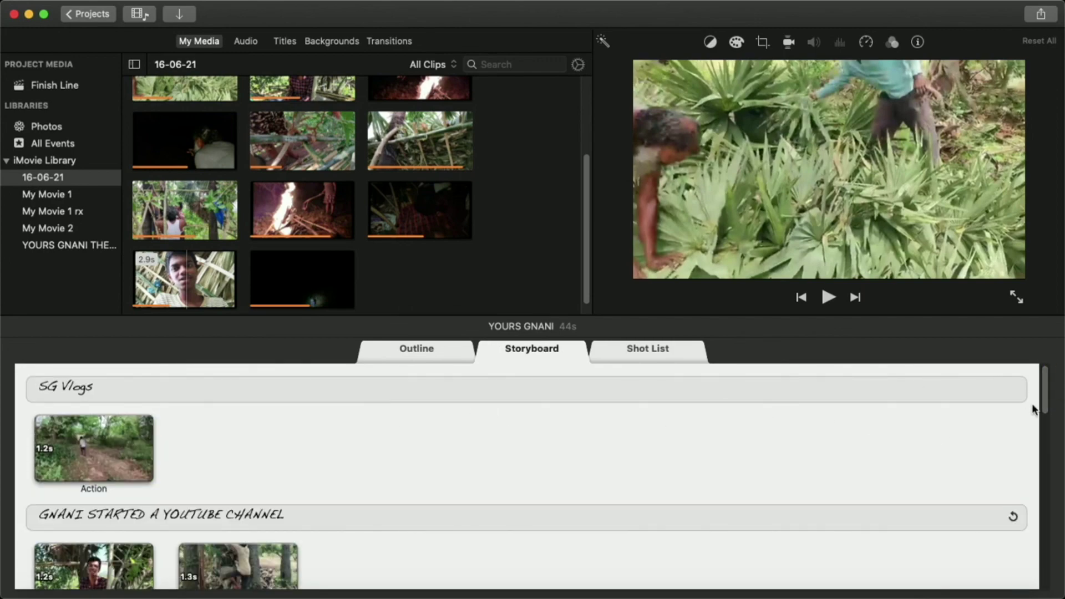
scroll(down, 3)
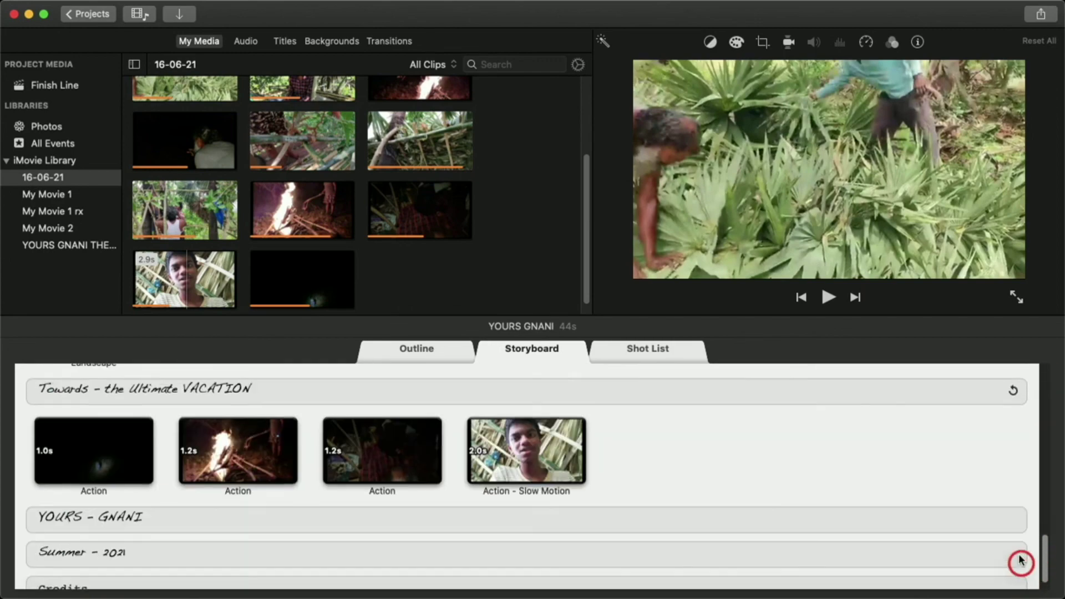
click(416, 348)
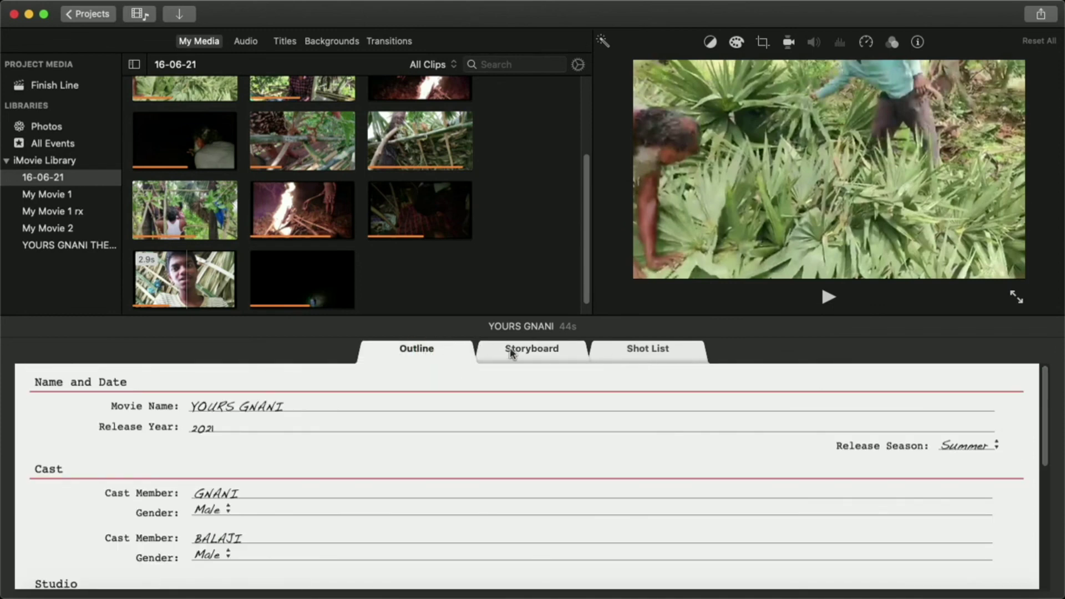
mouse_move(529, 367)
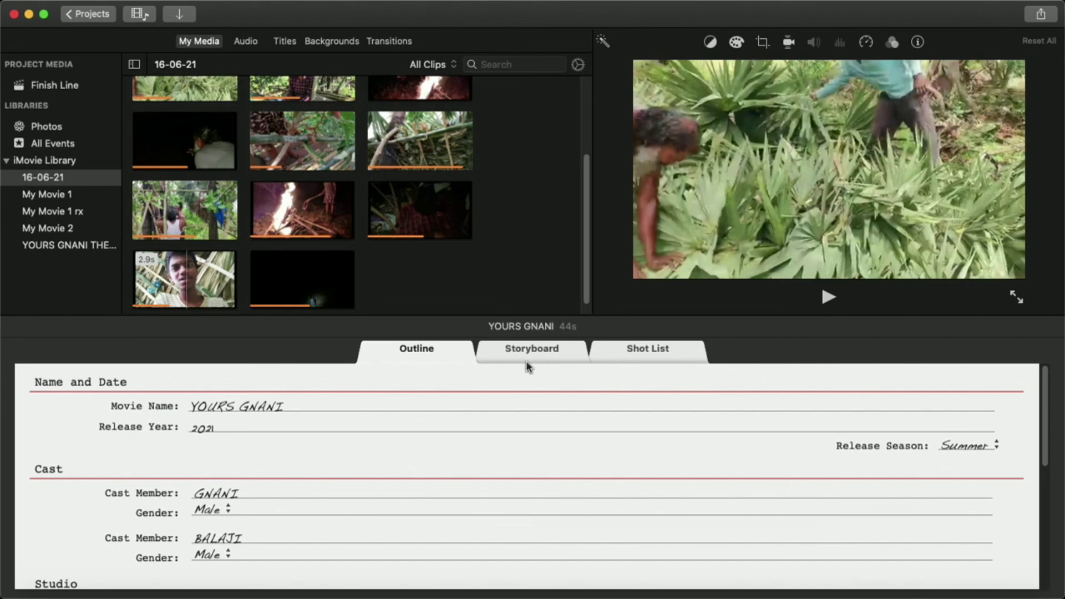
mouse_move(570, 361)
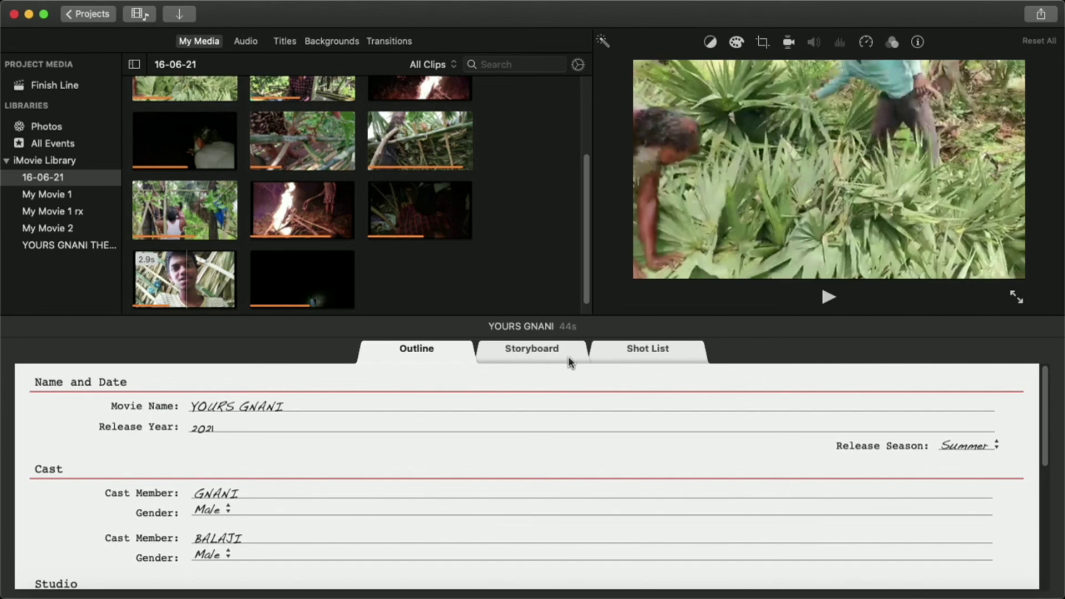